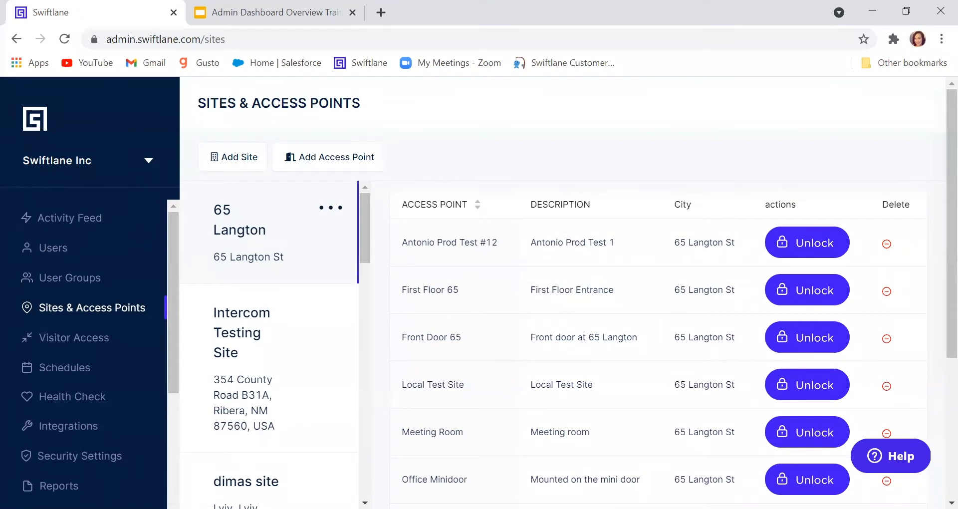
Browse the sites list, show the Intercom Testing Site's access points, and start a new site.
{"action": "left_click", "coordinate": [330, 207]}
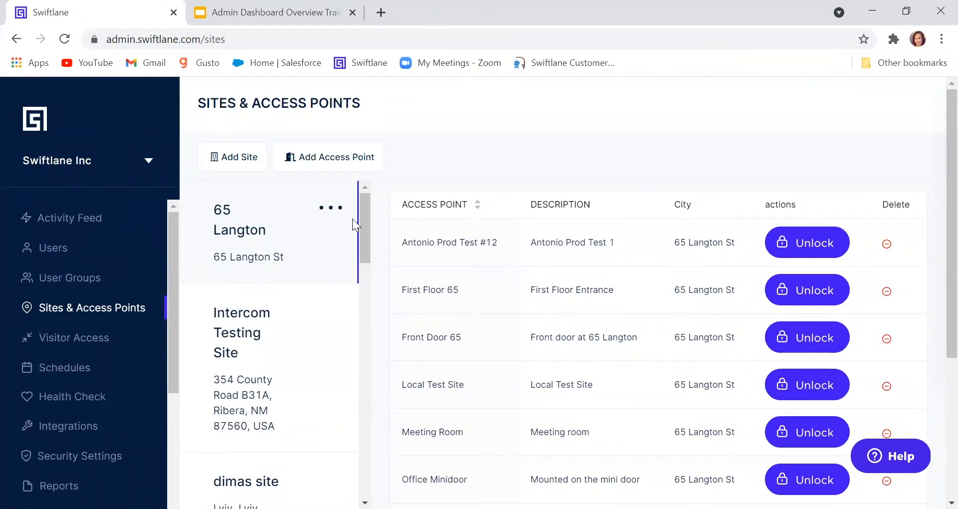
{"action": "scroll", "scroll_direction": "down", "scroll_amount": 3}
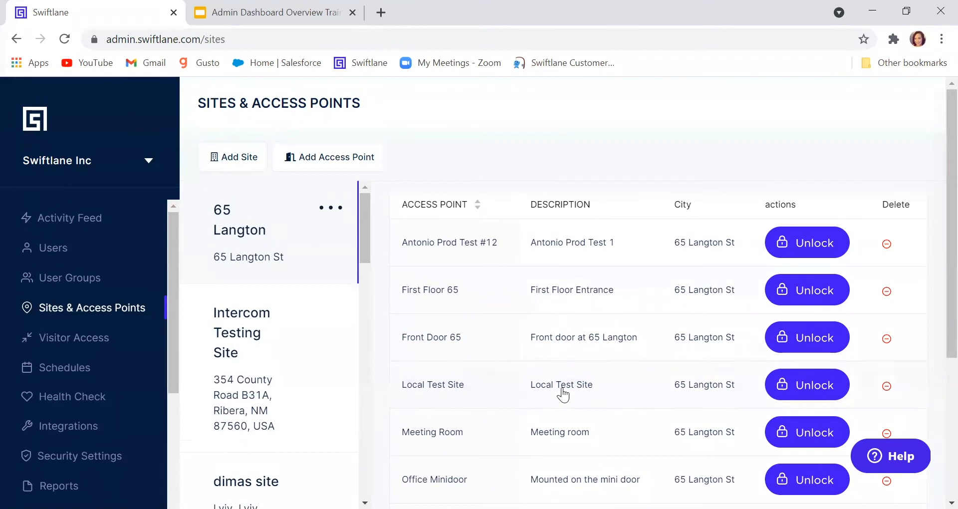
{"action": "left_click", "coordinate": [241, 332]}
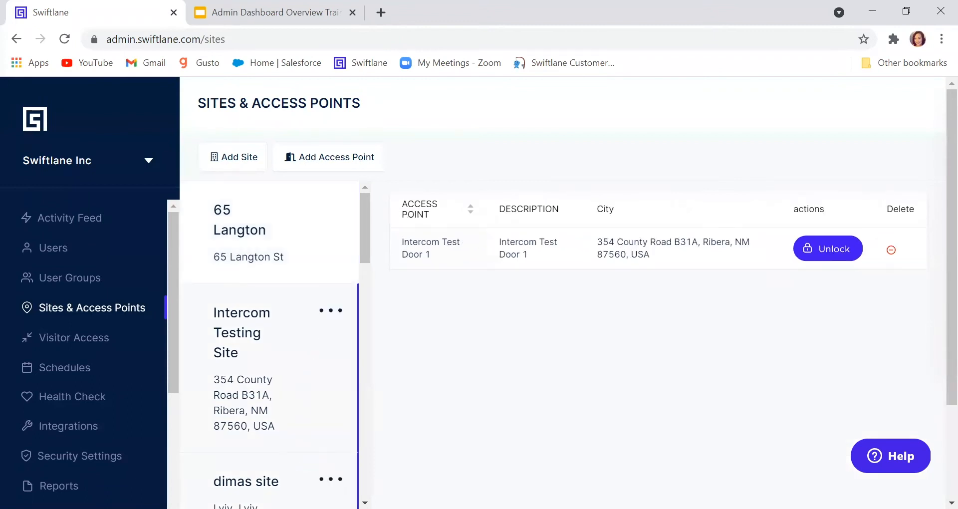
{"action": "left_click", "coordinate": [238, 220]}
{"action": "type", "text": "156"}
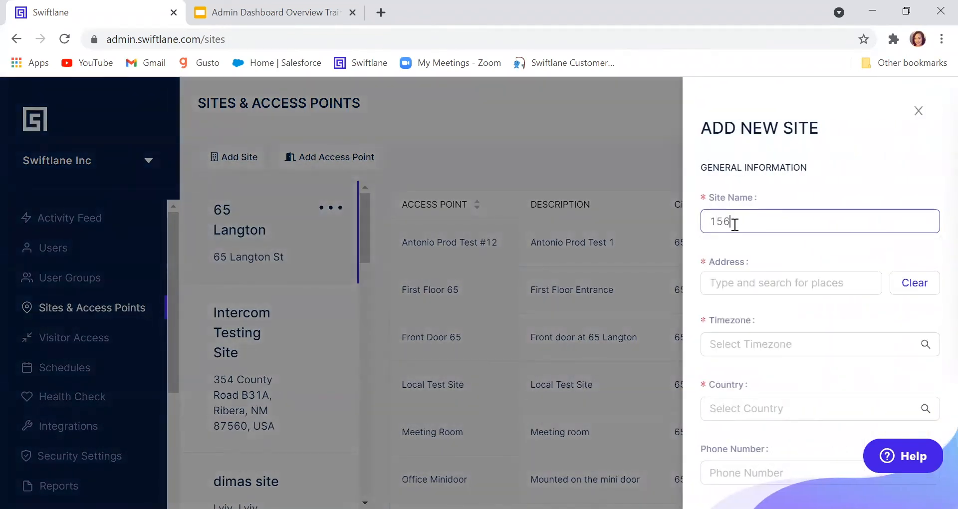
{"action": "type", "text": "Ashley Place"}
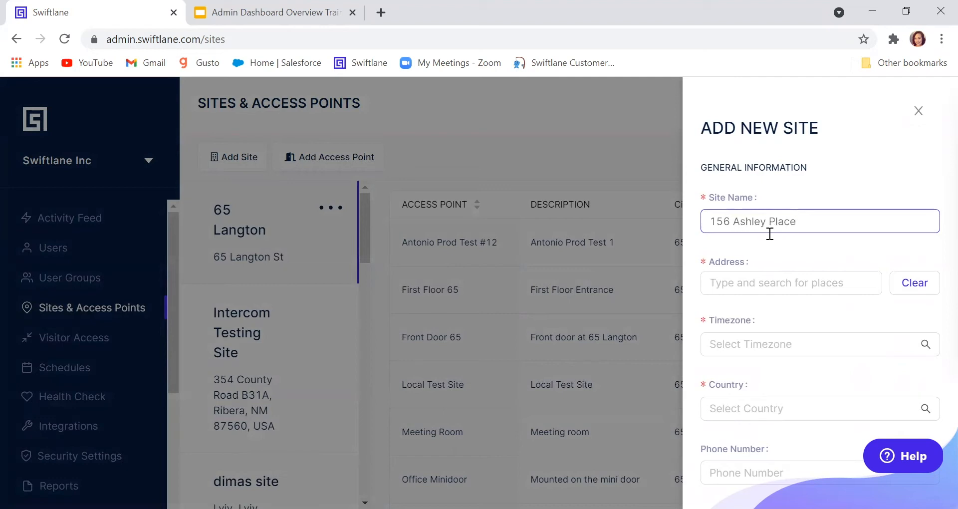
{"action": "left_click", "coordinate": [790, 282]}
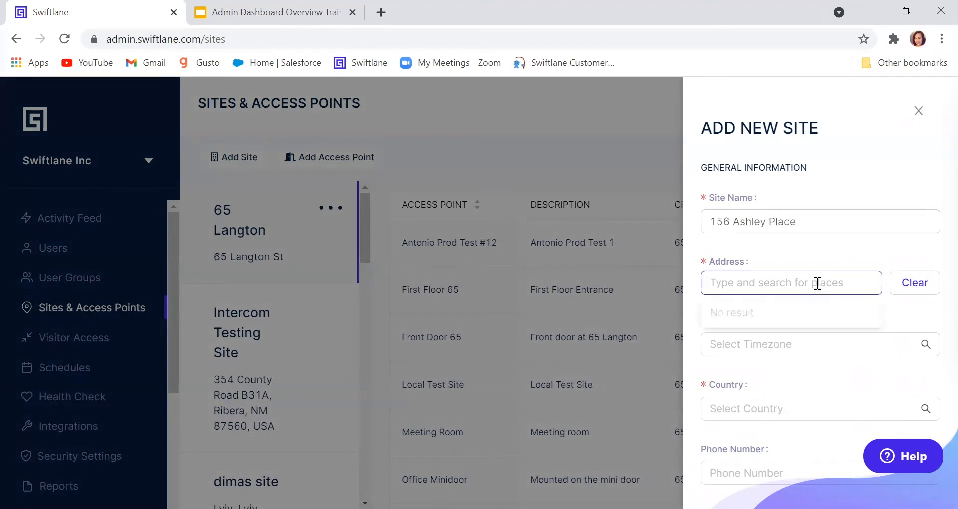
{"action": "type", "text": "156 Ashley Place, Martinez,..."}
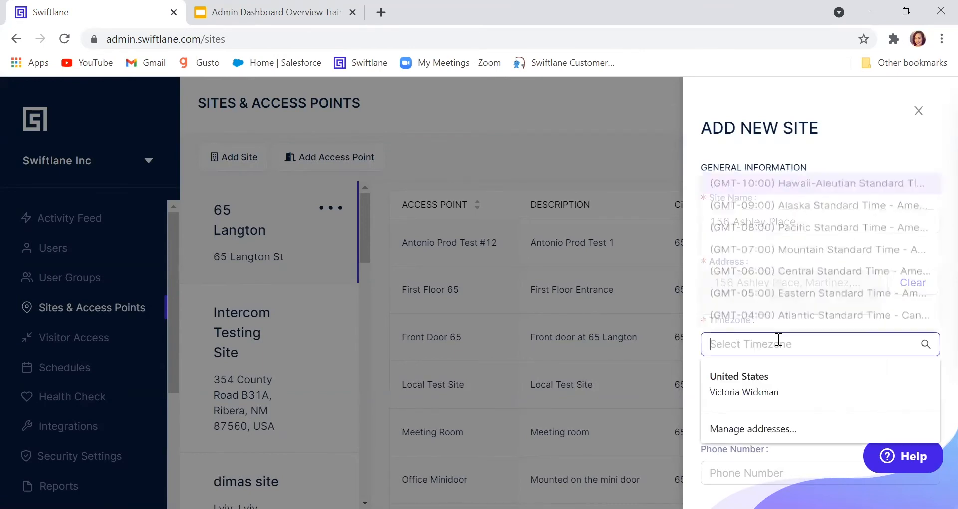
Set Pacific time zone and United States as country, skip the phone number, and save the site.
{"action": "left_click", "coordinate": [818, 227]}
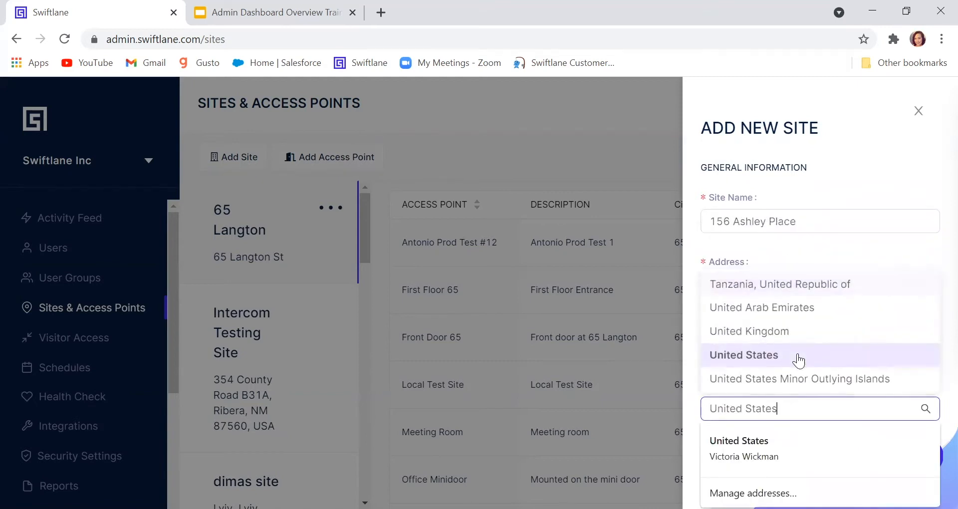
{"action": "left_click", "coordinate": [743, 355]}
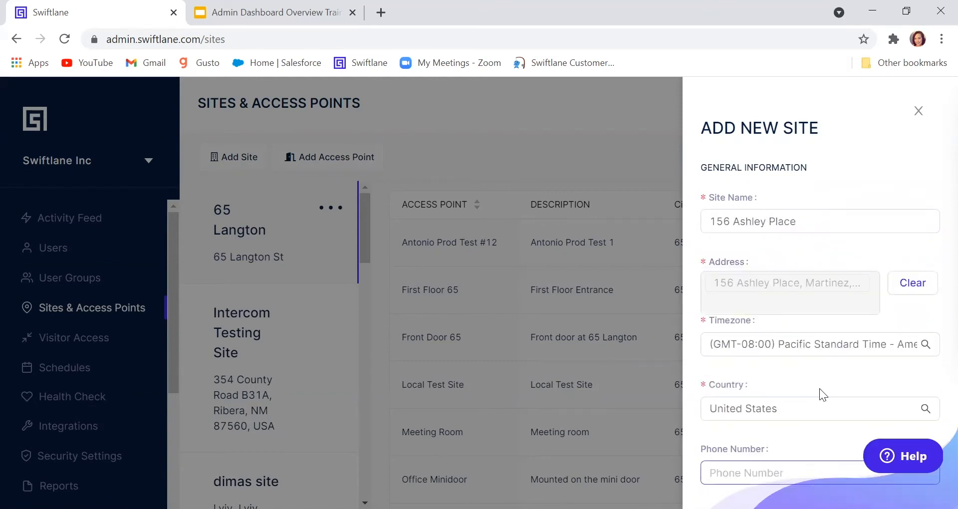
{"action": "scroll", "scroll_direction": "down", "scroll_amount": 3}
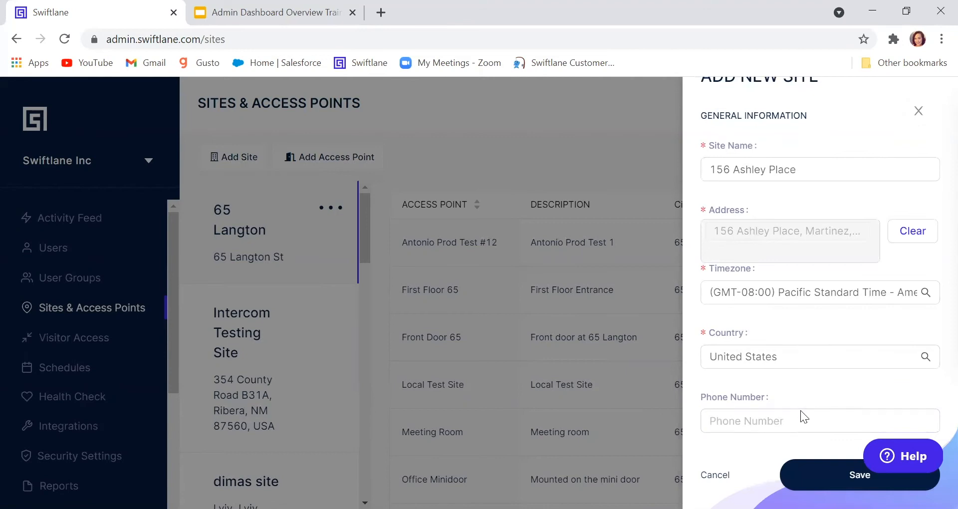
{"action": "left_click", "coordinate": [818, 420]}
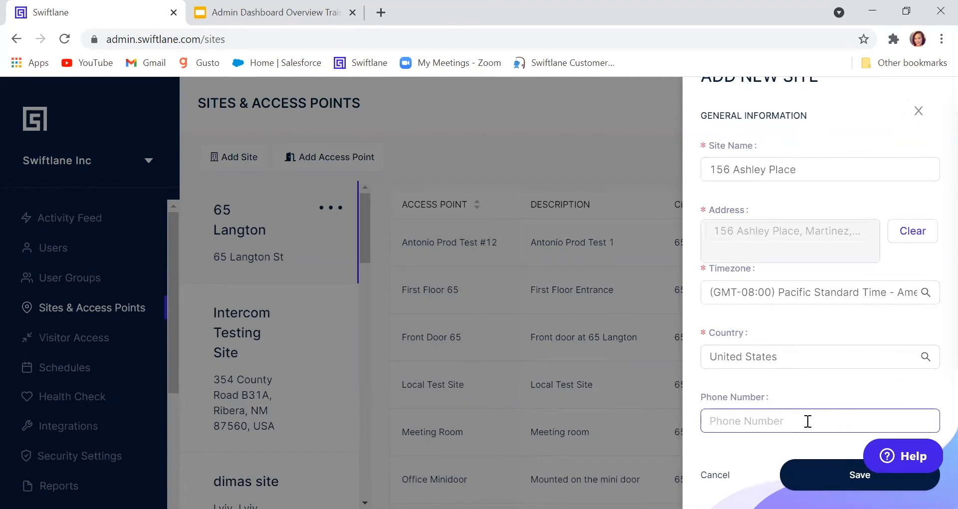
{"action": "mouse_move", "coordinate": [814, 437]}
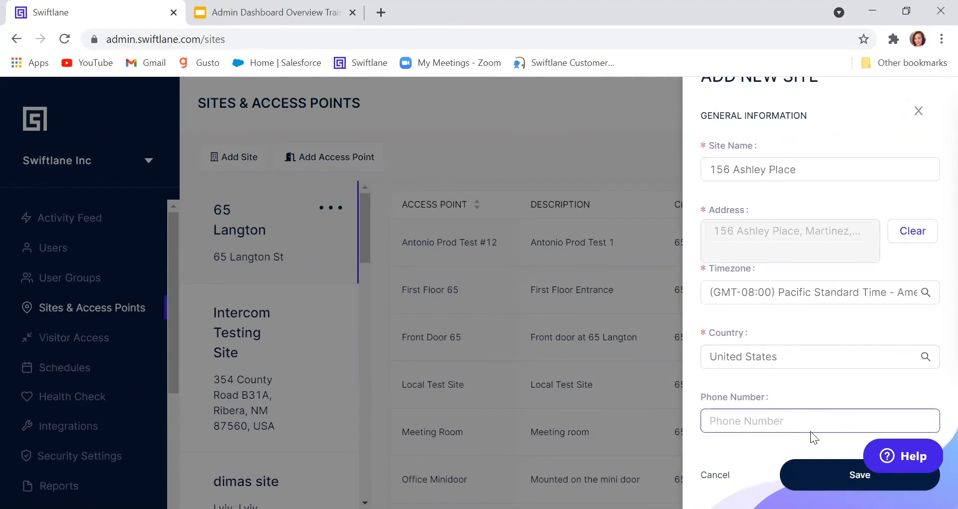
{"action": "left_click", "coordinate": [859, 475]}
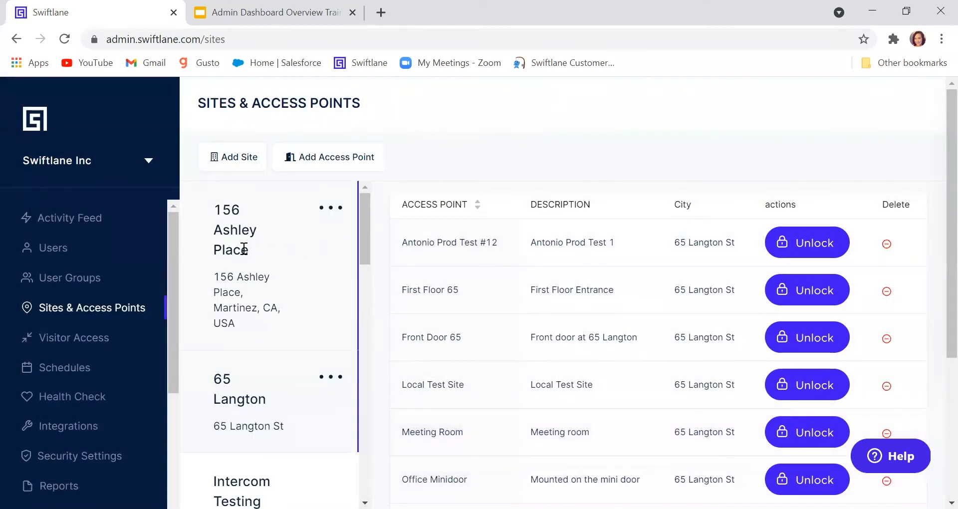
{"action": "left_click", "coordinate": [235, 229]}
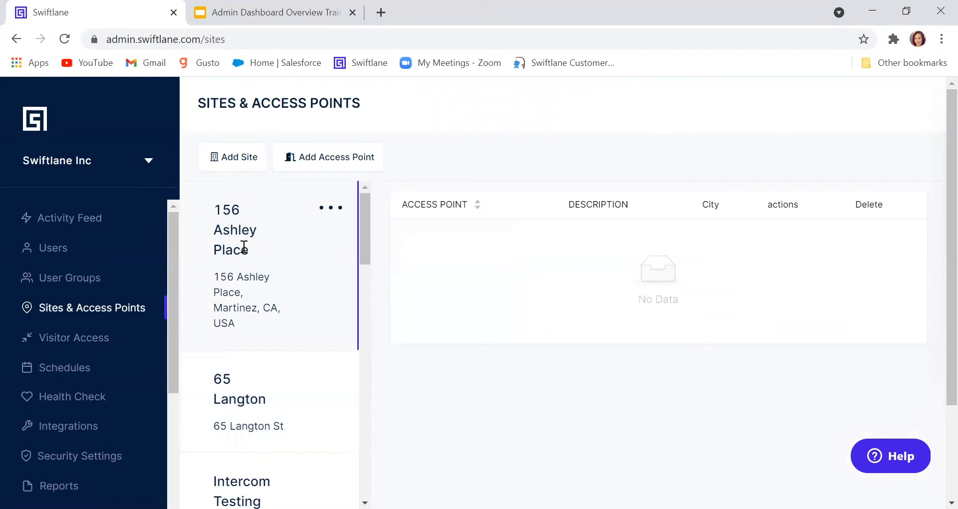
{"action": "mouse_move", "coordinate": [317, 161]}
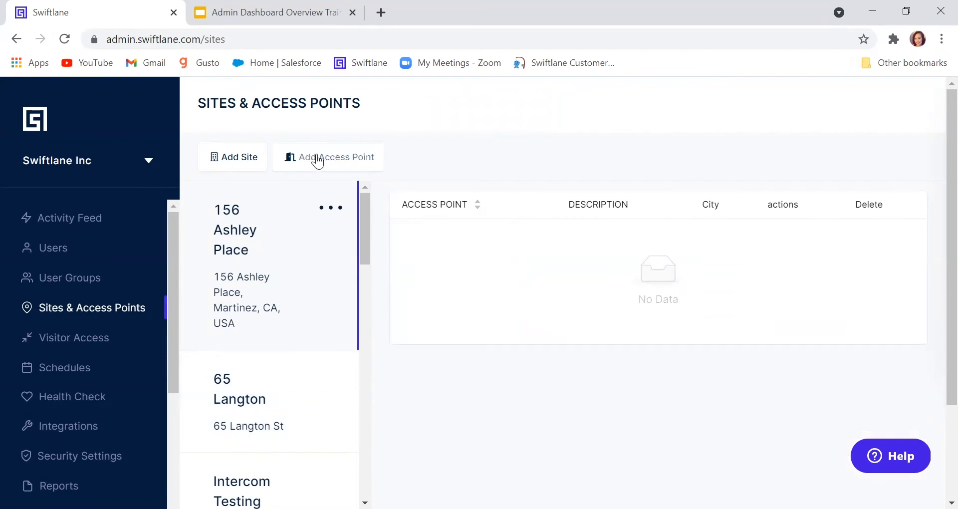
{"action": "left_click", "coordinate": [328, 157]}
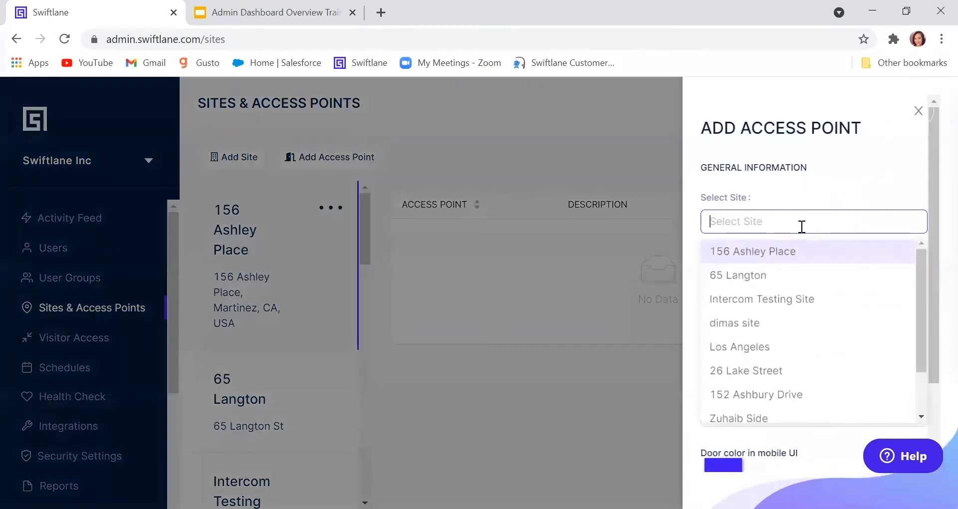
{"action": "left_click", "coordinate": [752, 251]}
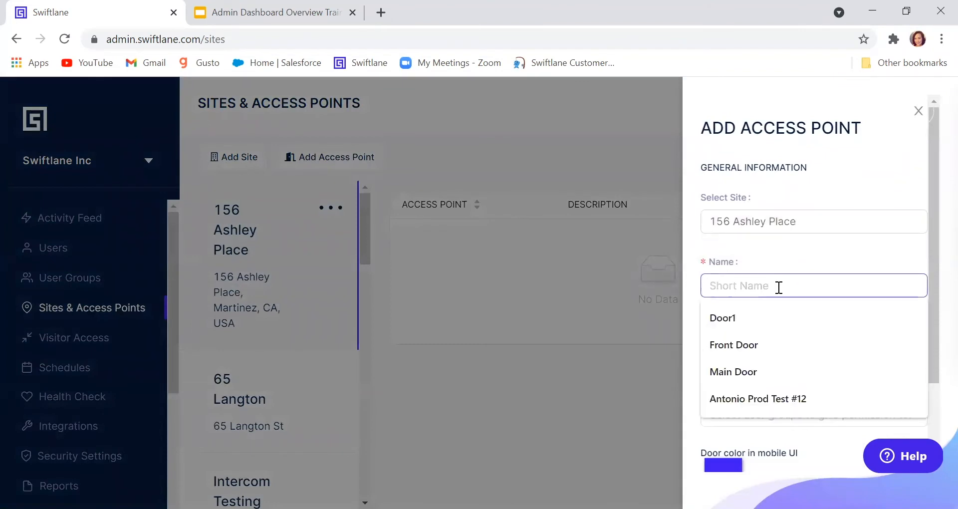
{"action": "left_click", "coordinate": [732, 371]}
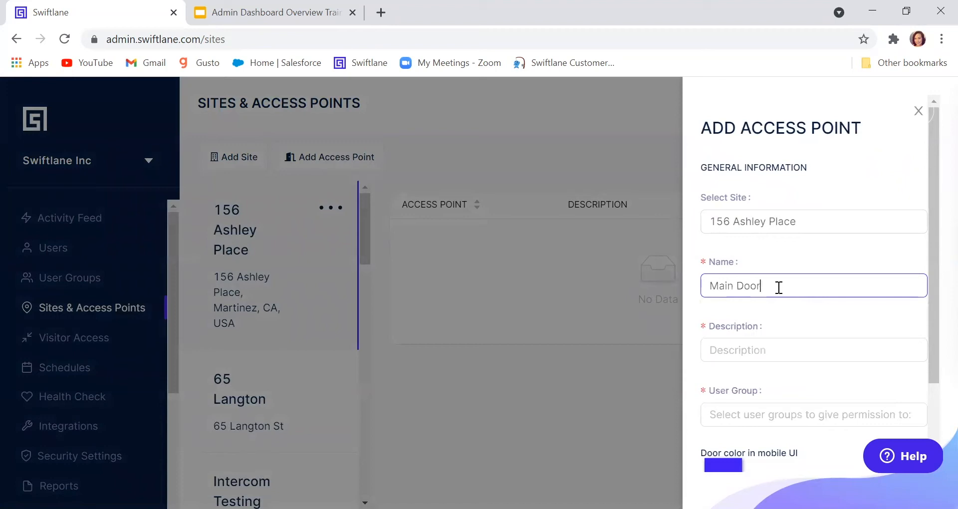
{"action": "type", "text": "Main Door"}
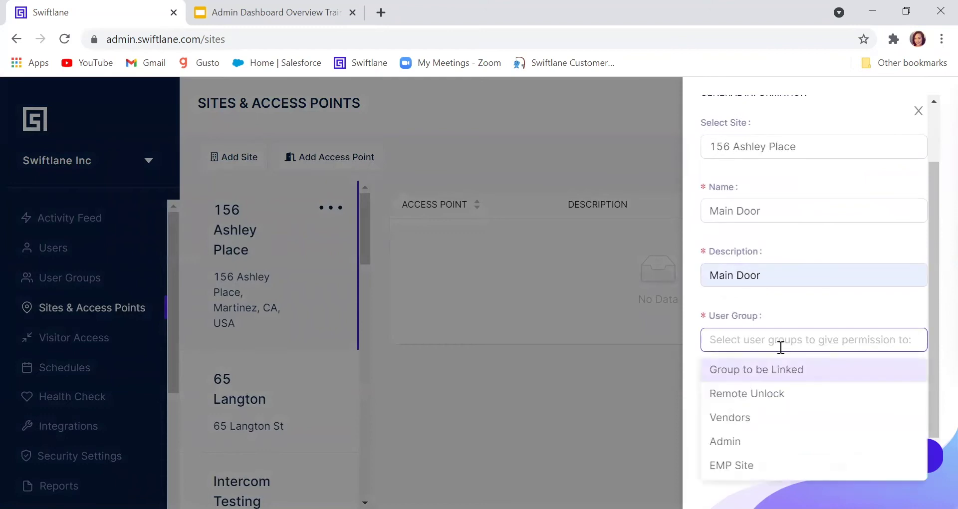
Grant the Admin group permission and create the Main Door access point.
{"action": "left_click", "coordinate": [724, 440]}
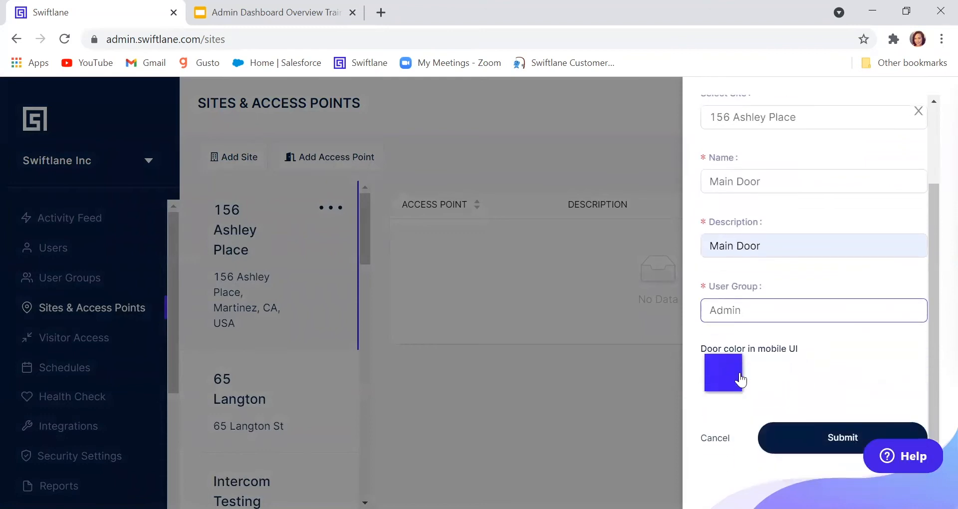
{"action": "mouse_move", "coordinate": [767, 369]}
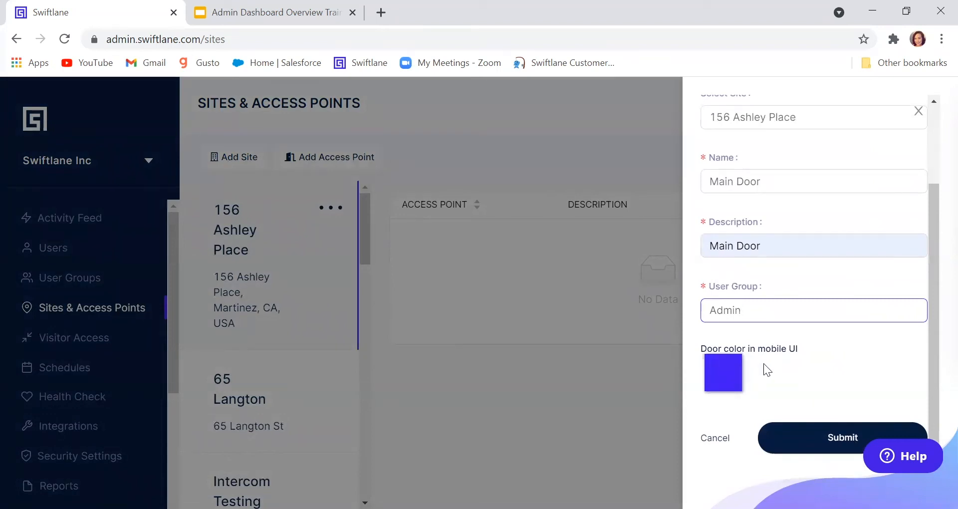
{"action": "left_click", "coordinate": [812, 309]}
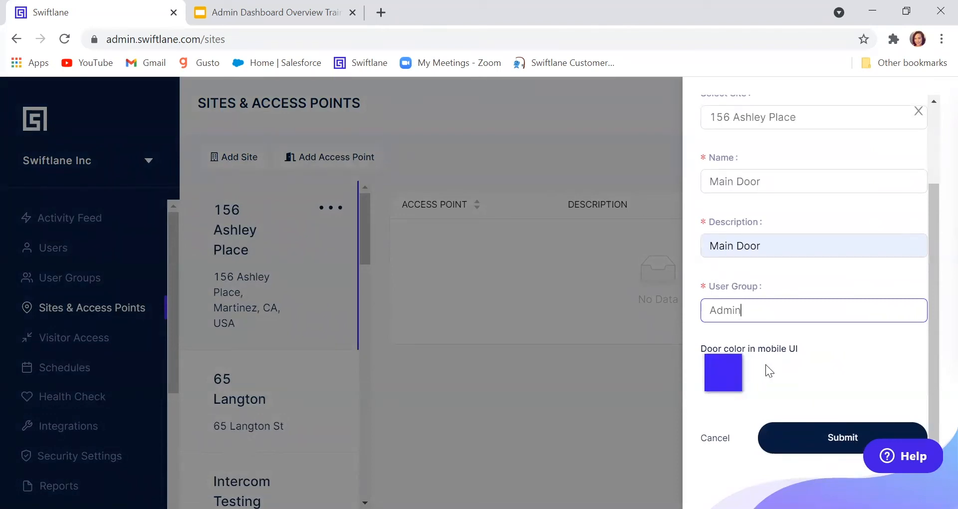
{"action": "mouse_move", "coordinate": [769, 360]}
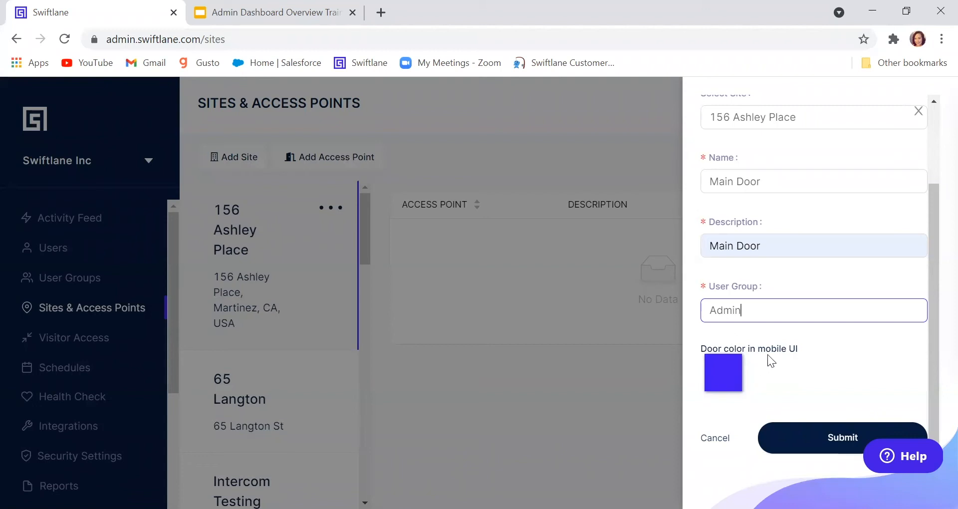
{"action": "mouse_move", "coordinate": [816, 367]}
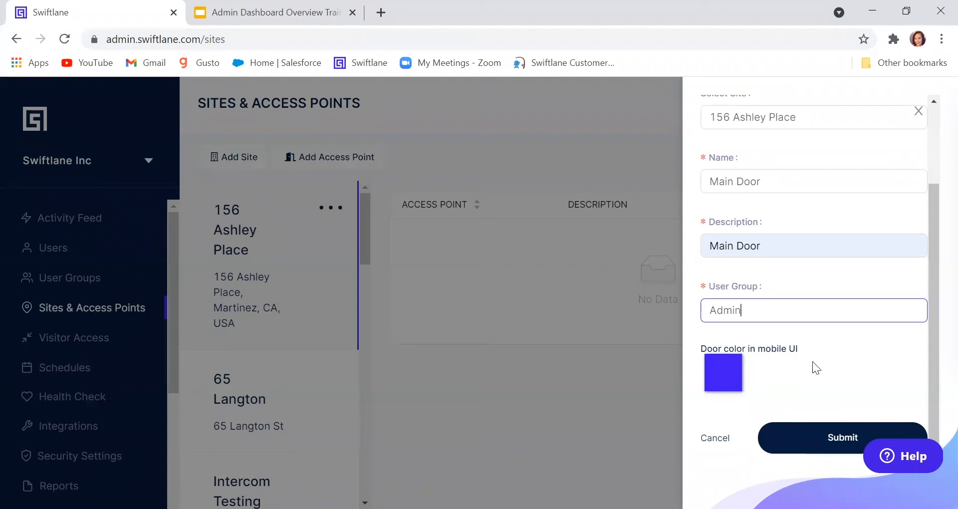
{"action": "mouse_move", "coordinate": [812, 402]}
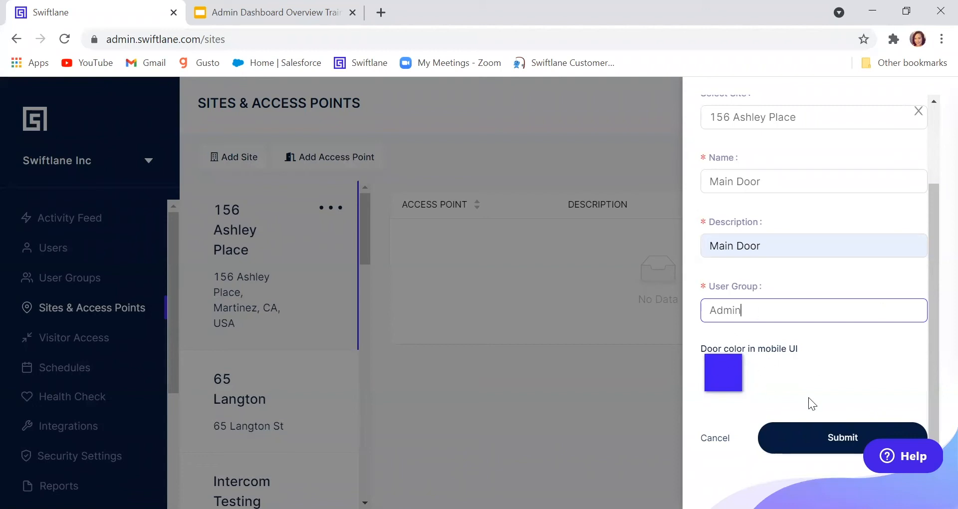
{"action": "mouse_move", "coordinate": [831, 447]}
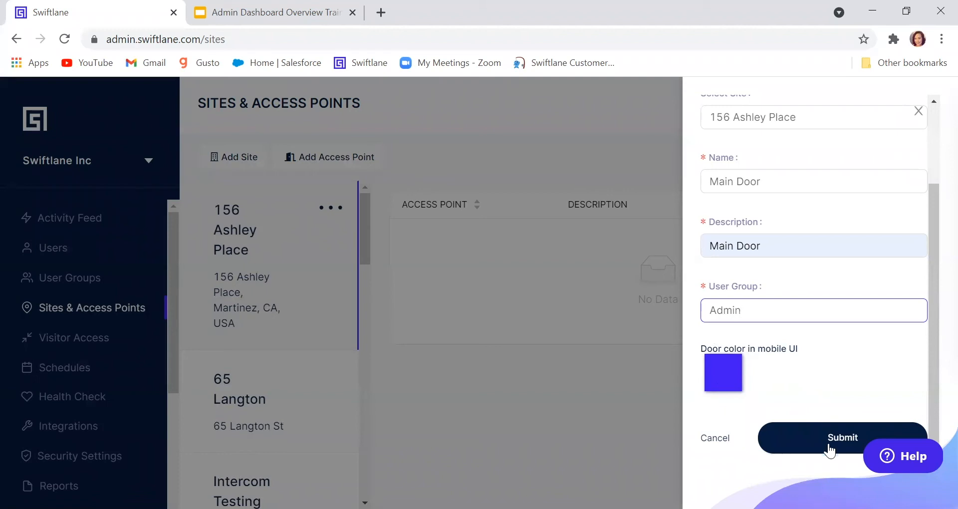
{"action": "left_click", "coordinate": [842, 437]}
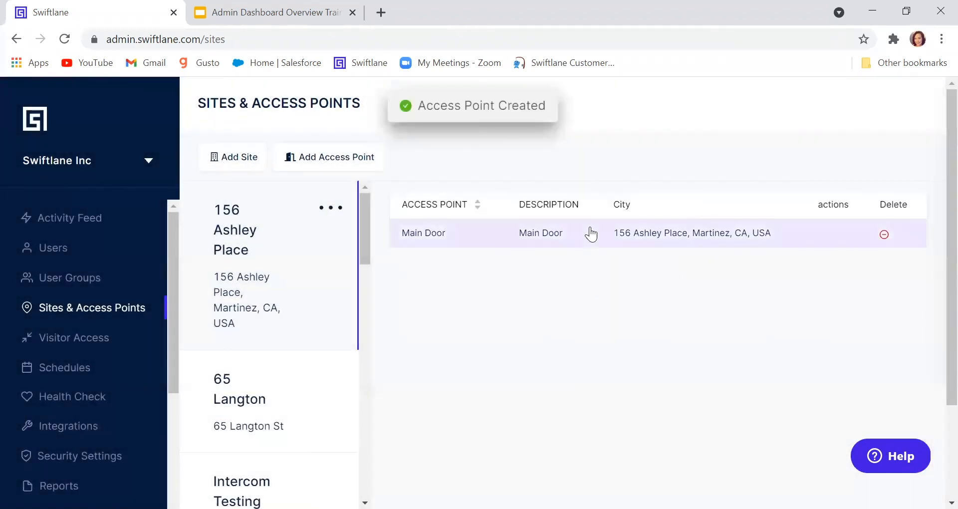
Add Remote Unlock and Vendors to the face recognition and bluetooth unlock field.
{"action": "left_click", "coordinate": [423, 232]}
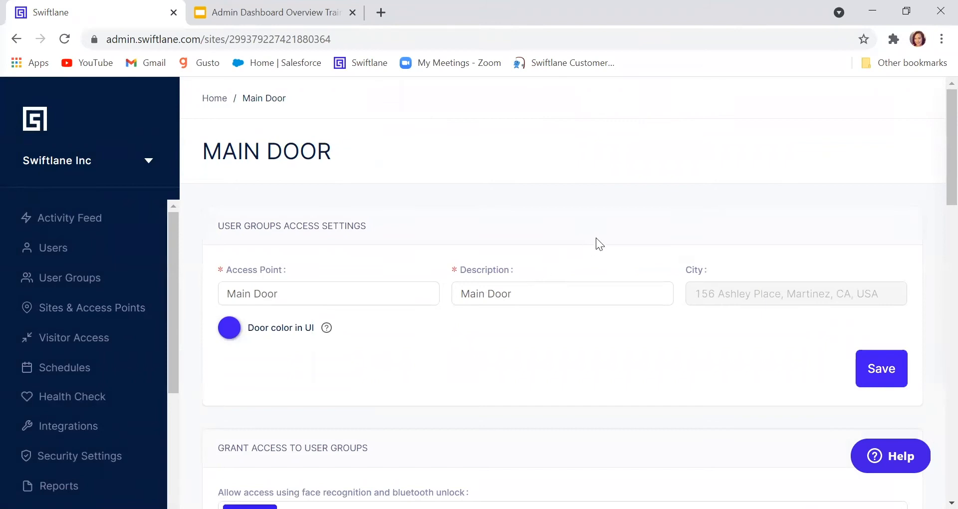
{"action": "scroll", "scroll_direction": "down", "scroll_amount": 3}
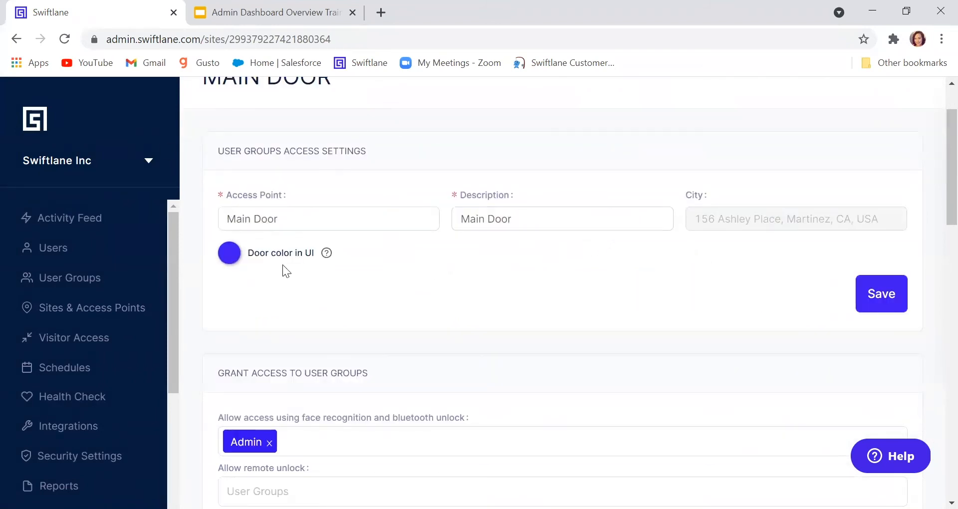
{"action": "scroll", "scroll_direction": "up", "scroll_amount": 3}
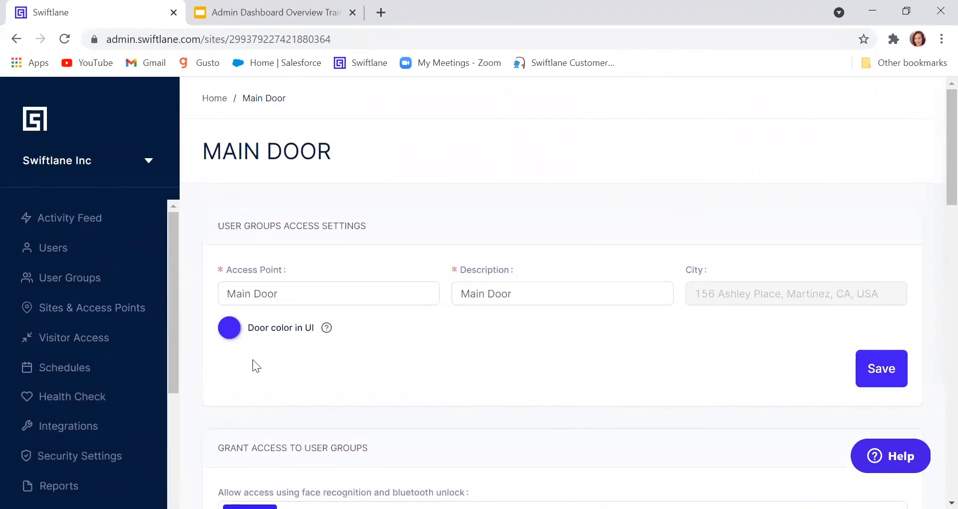
{"action": "scroll", "scroll_direction": "down", "scroll_amount": 3}
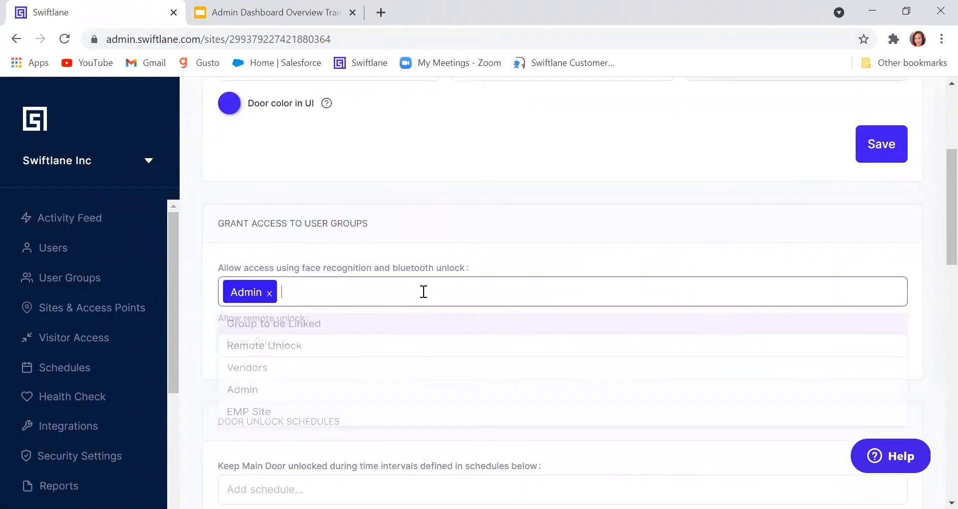
{"action": "left_click", "coordinate": [264, 345]}
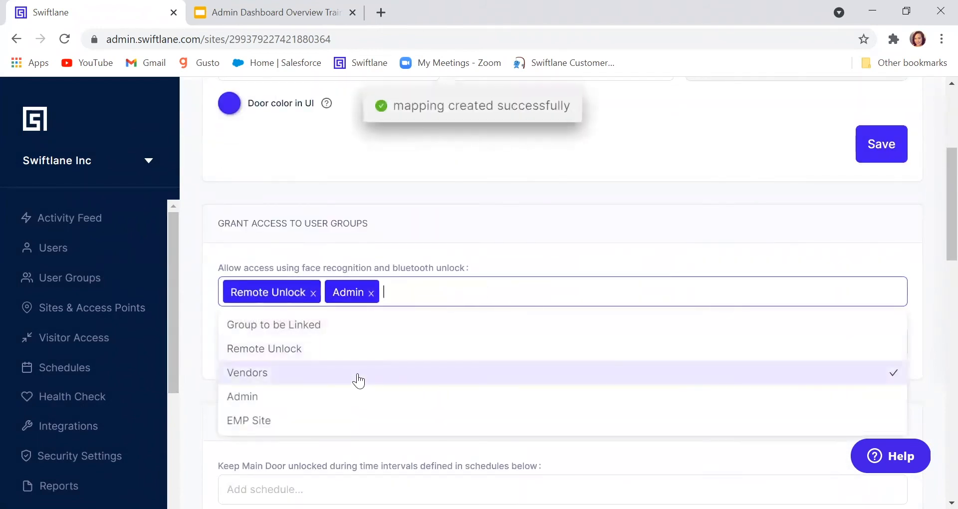
{"action": "left_click", "coordinate": [247, 372]}
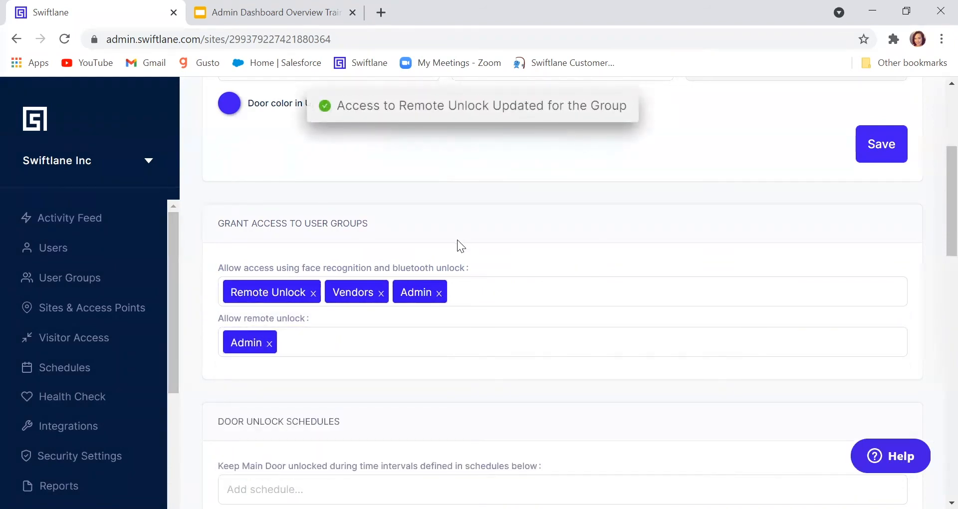
{"action": "mouse_move", "coordinate": [460, 271]}
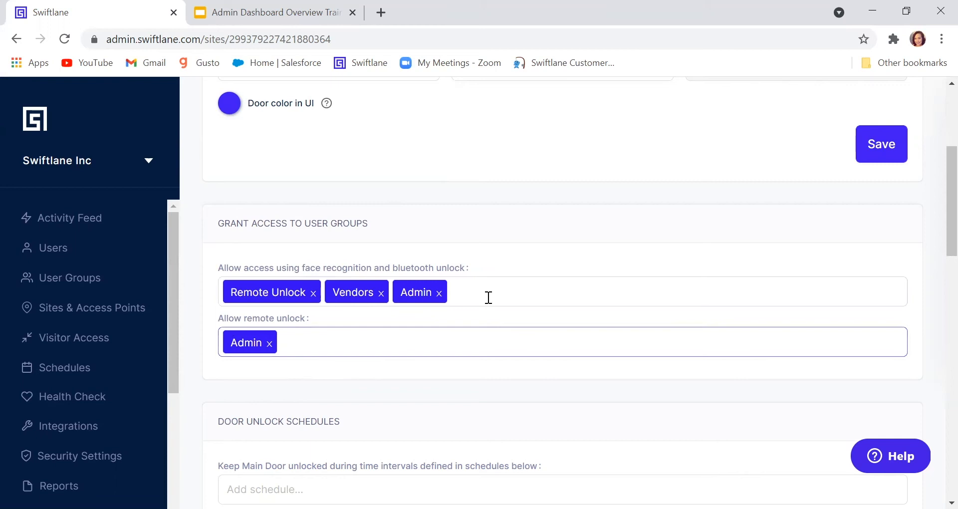
{"action": "mouse_move", "coordinate": [540, 249]}
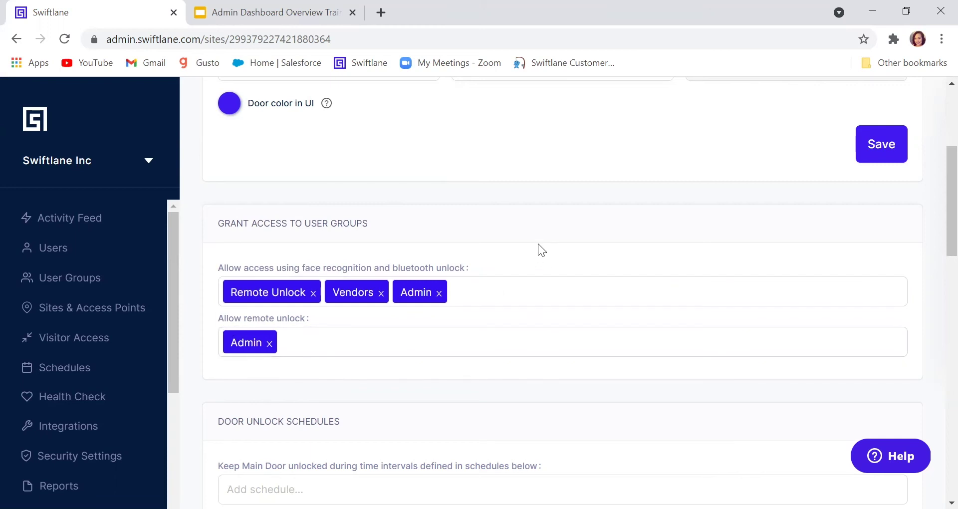
Add the saurabh test schedule under Door Unlock Schedules.
{"action": "scroll", "scroll_direction": "down", "scroll_amount": 3}
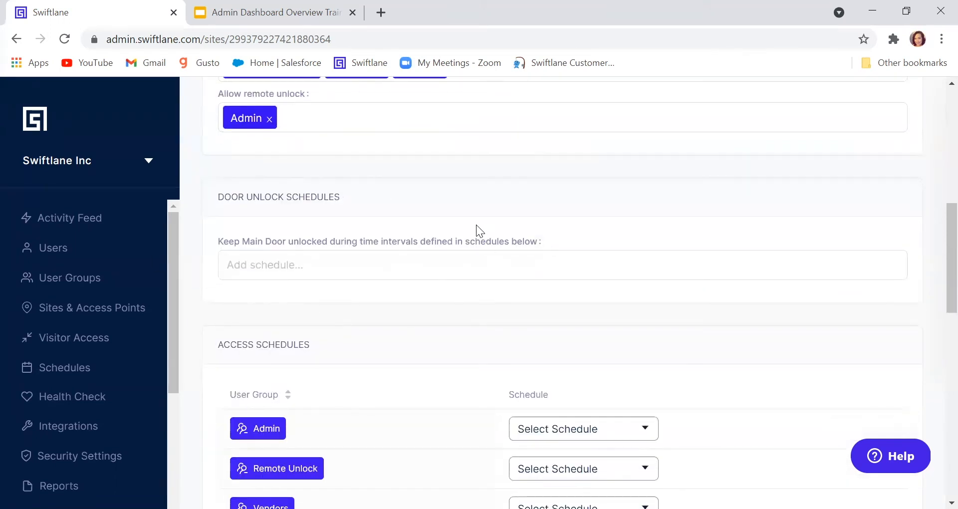
{"action": "mouse_move", "coordinate": [356, 209]}
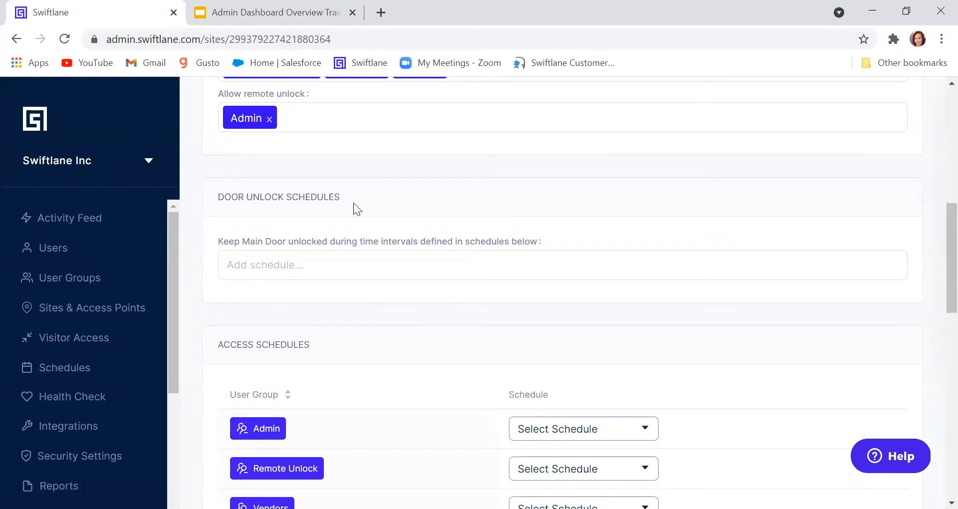
{"action": "mouse_move", "coordinate": [374, 204]}
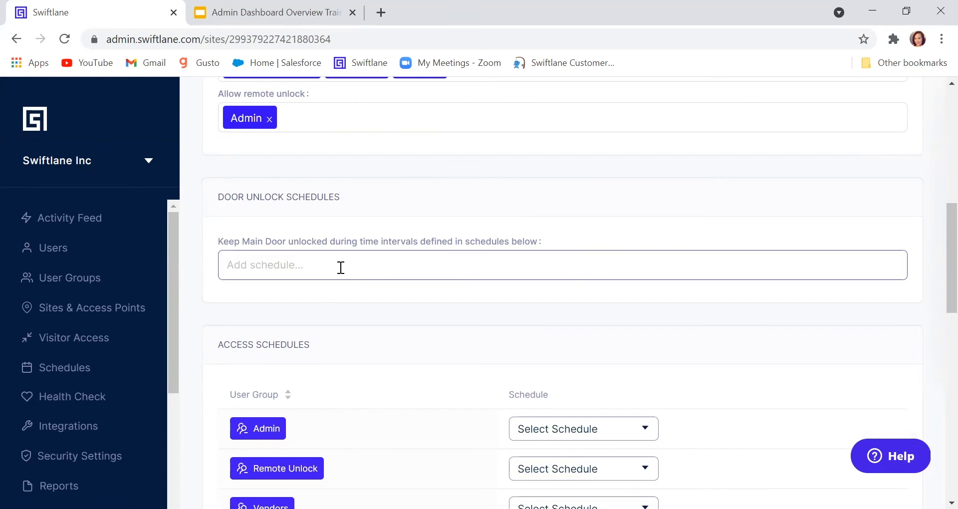
{"action": "mouse_move", "coordinate": [363, 267]}
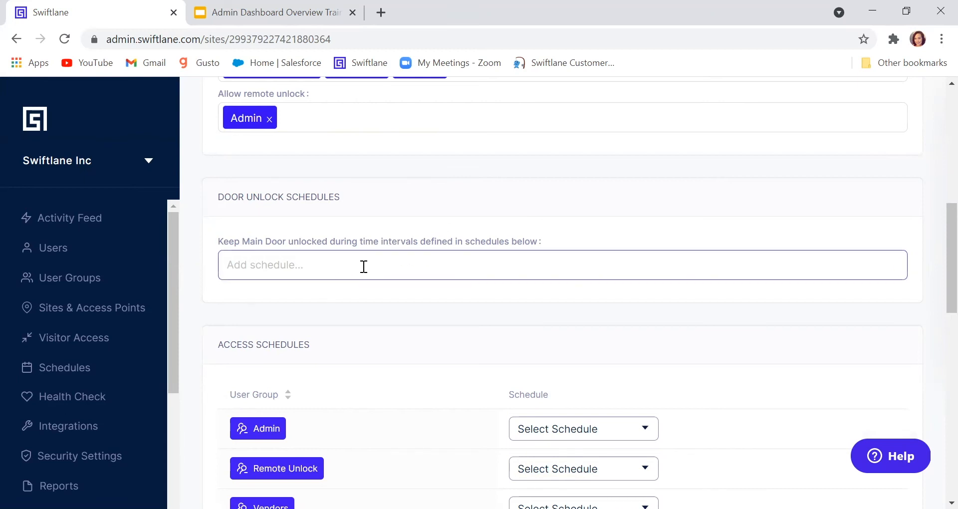
{"action": "mouse_move", "coordinate": [63, 368]}
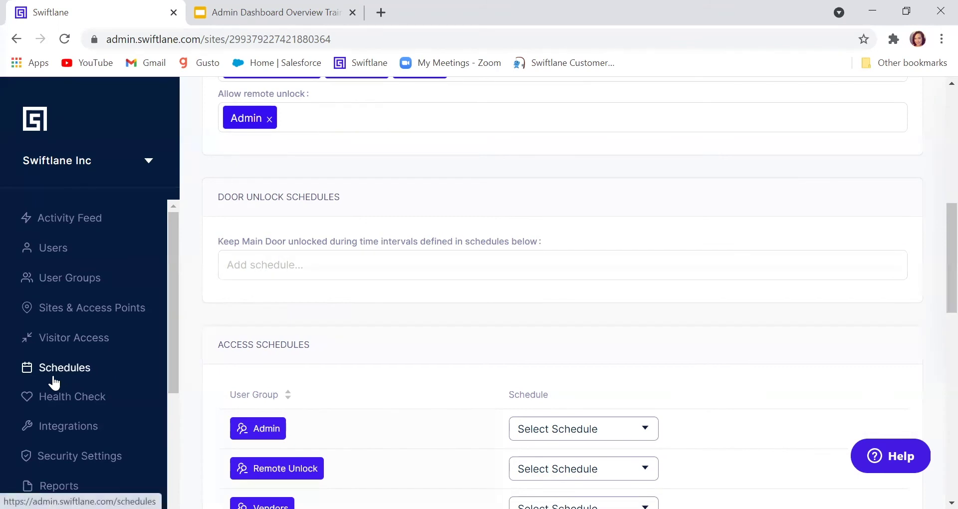
{"action": "mouse_move", "coordinate": [330, 248]}
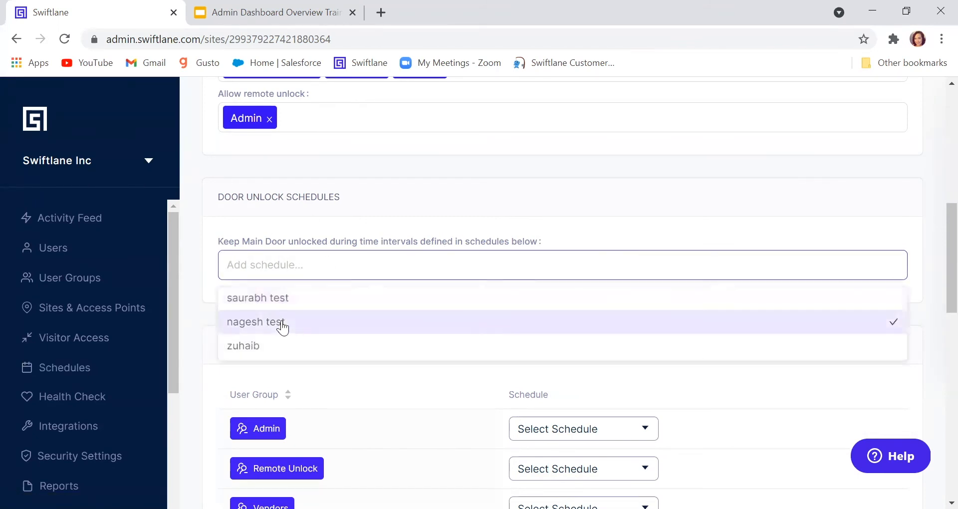
{"action": "mouse_move", "coordinate": [292, 323]}
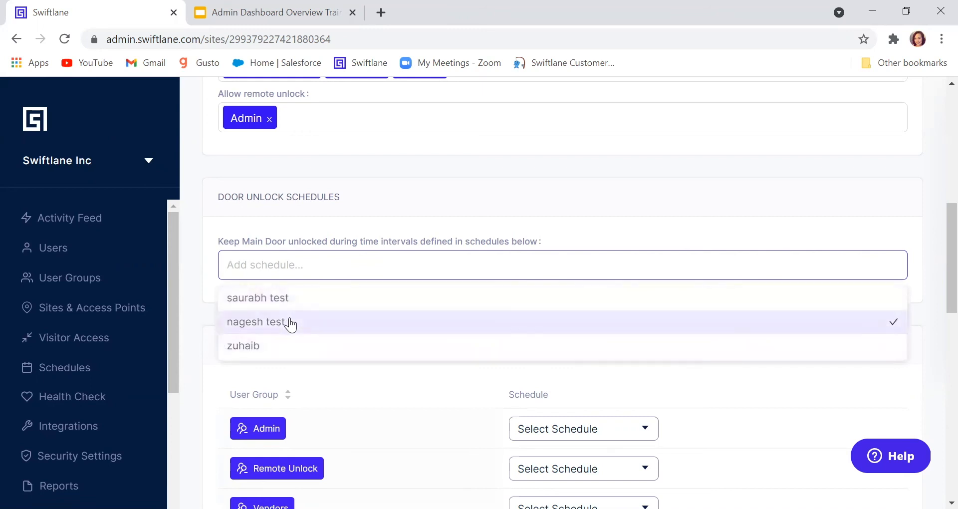
{"action": "left_click", "coordinate": [257, 298]}
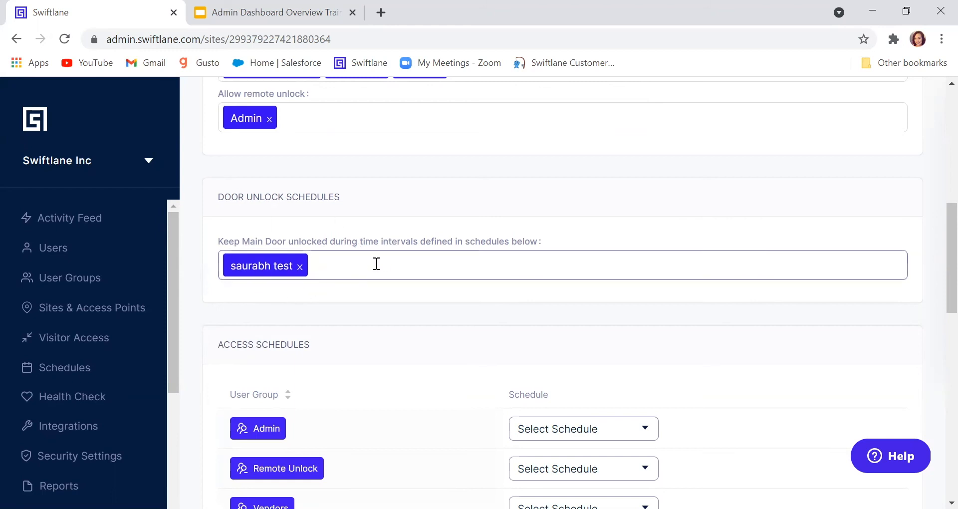
Pick the Executives schedule for the Admin row under Access Schedules.
{"action": "scroll", "scroll_direction": "down", "scroll_amount": 3}
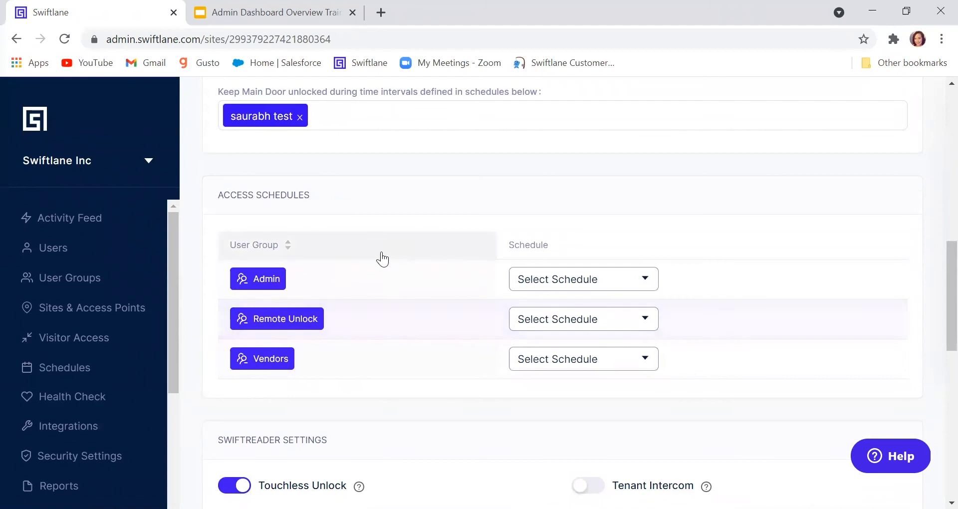
{"action": "mouse_move", "coordinate": [379, 274]}
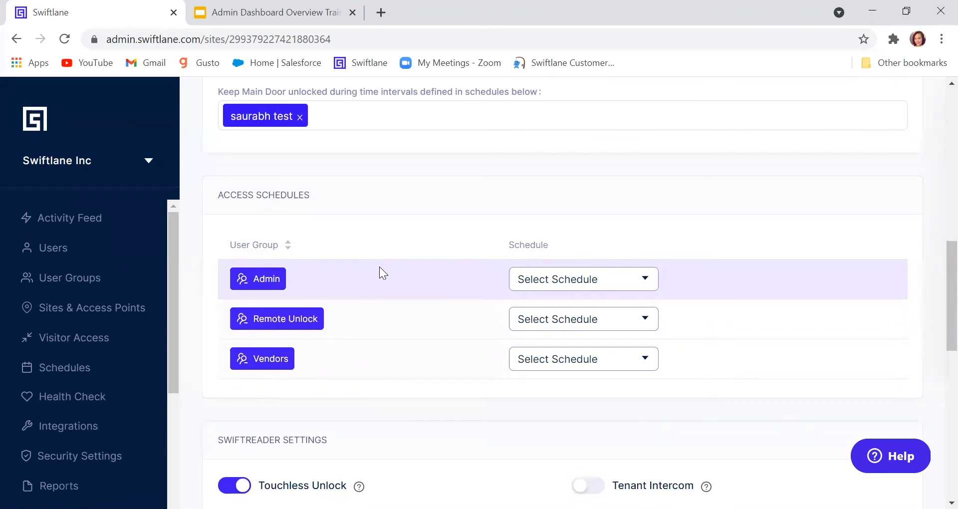
{"action": "mouse_move", "coordinate": [64, 368]}
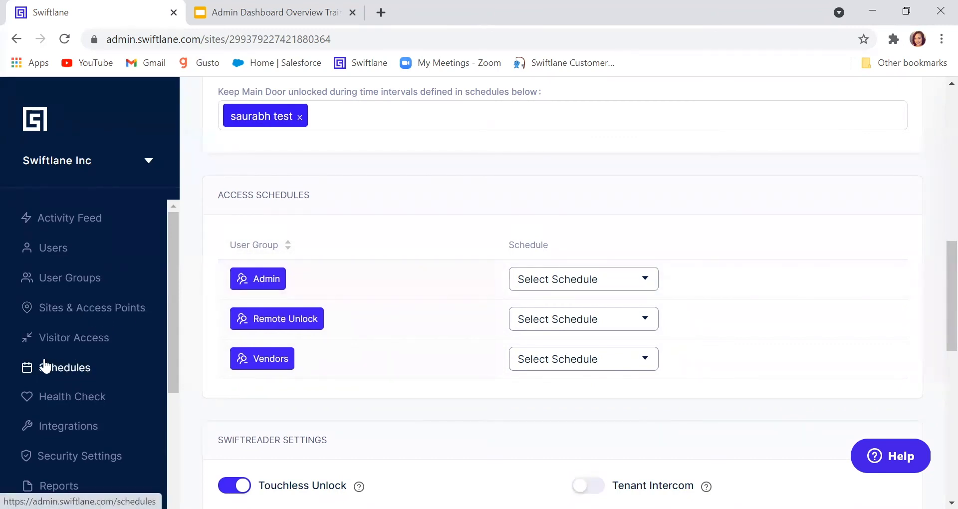
{"action": "mouse_move", "coordinate": [404, 297]}
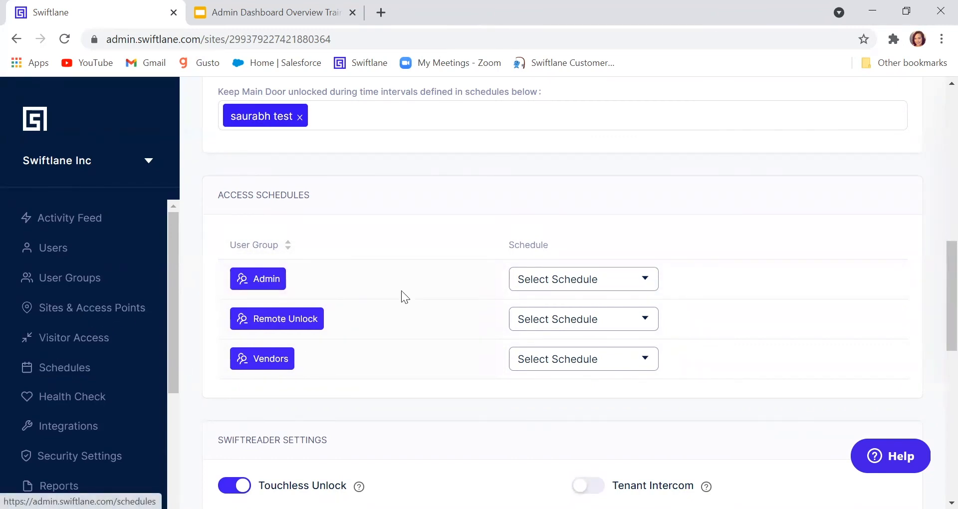
{"action": "left_click", "coordinate": [581, 278]}
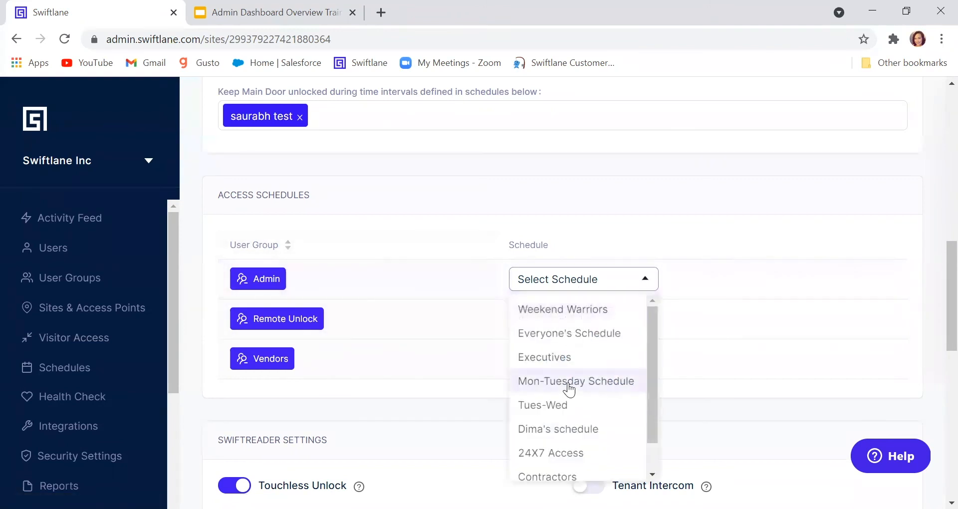
{"action": "left_click", "coordinate": [544, 357]}
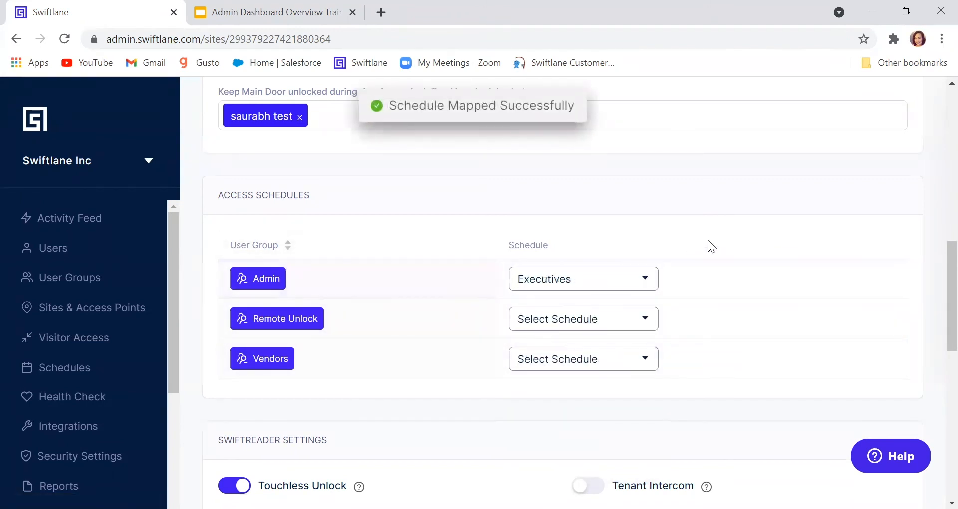
Switch Face-only Unlock off and Tenant Intercom on in SwiftReader Settings.
{"action": "scroll", "scroll_direction": "down", "scroll_amount": 3}
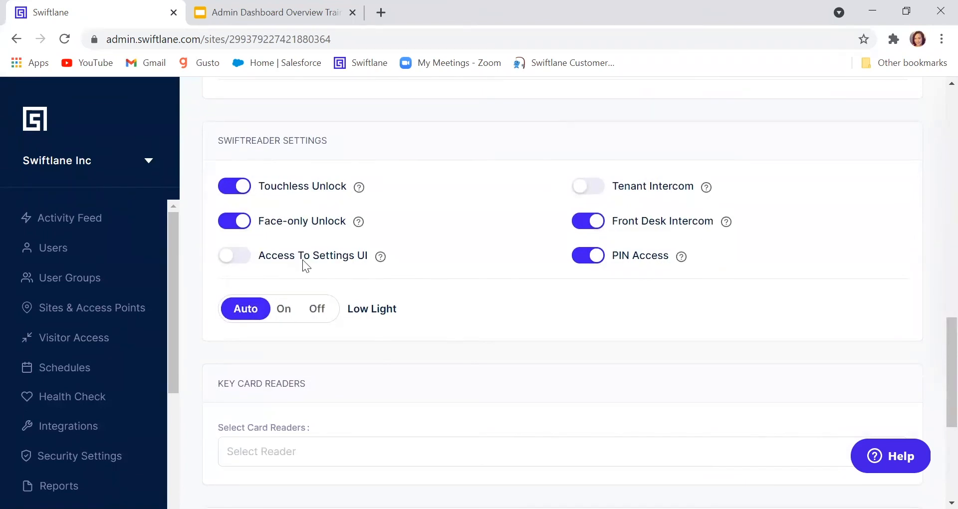
{"action": "mouse_move", "coordinate": [528, 210]}
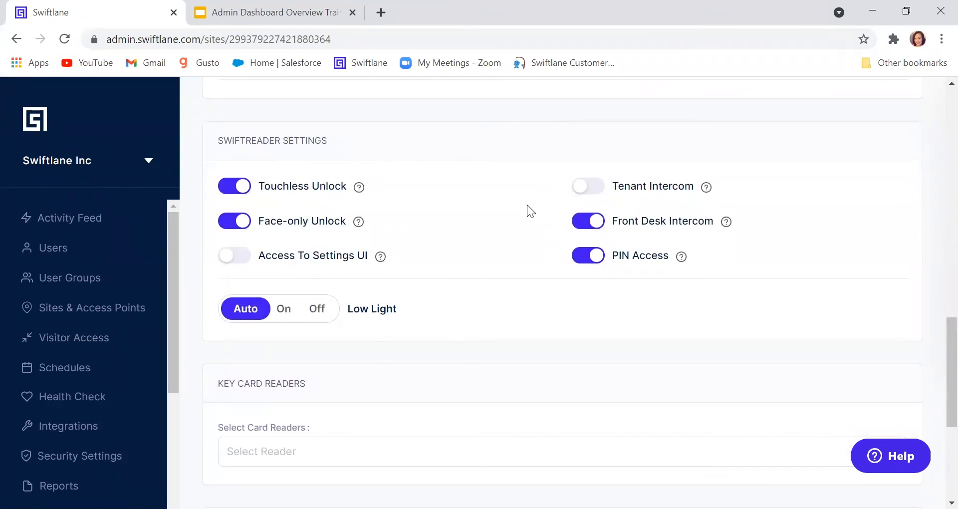
{"action": "mouse_move", "coordinate": [318, 189]}
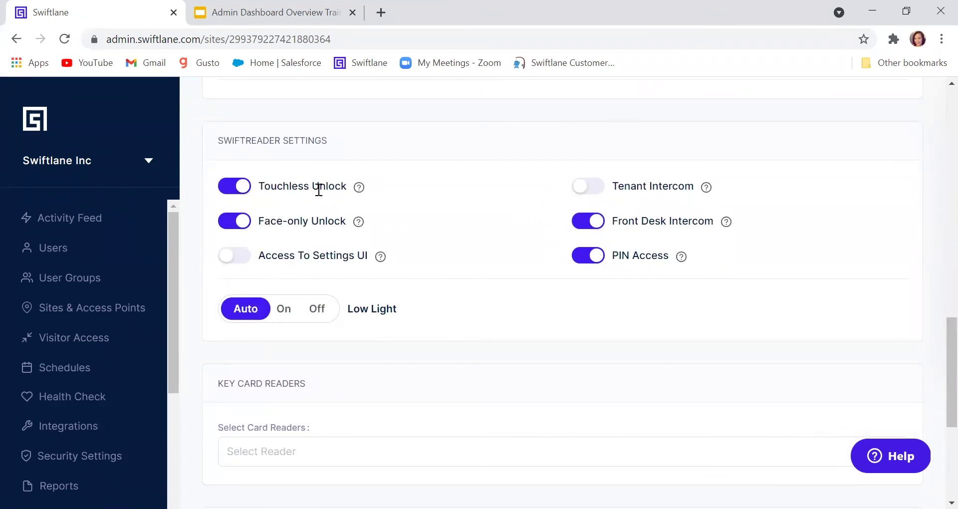
{"action": "mouse_move", "coordinate": [330, 221]}
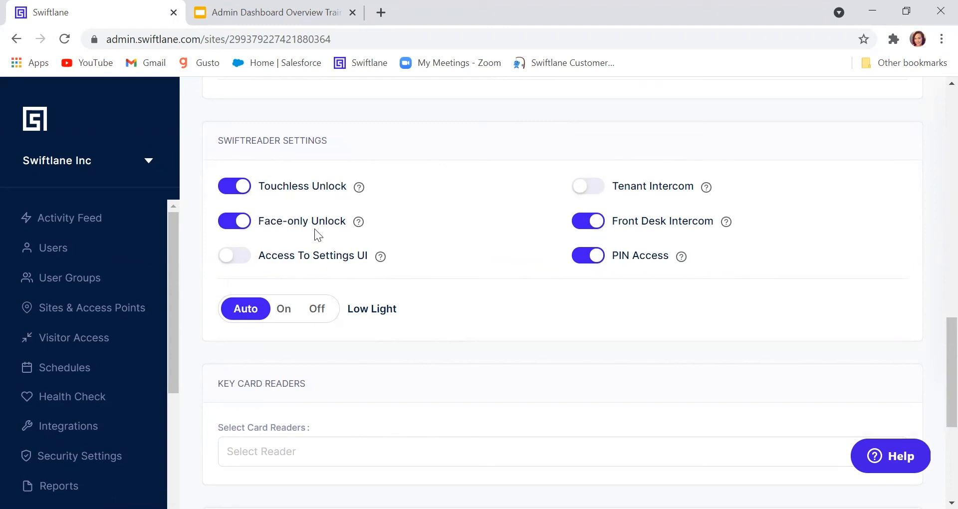
{"action": "mouse_move", "coordinate": [346, 227]}
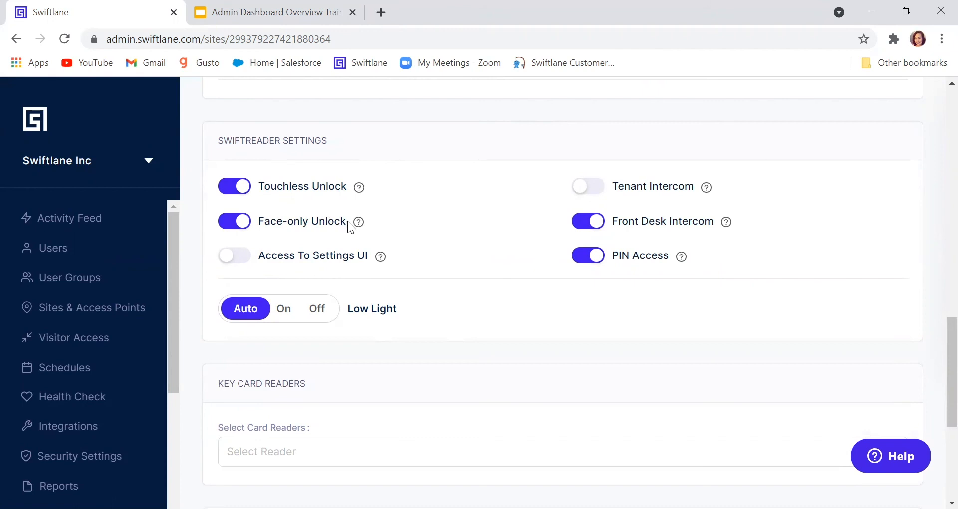
{"action": "mouse_move", "coordinate": [262, 222]}
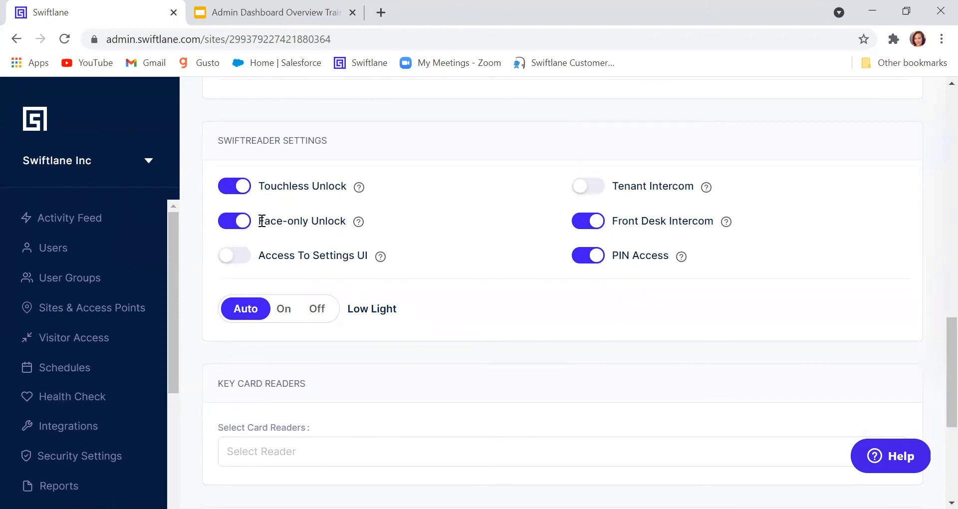
{"action": "left_click", "coordinate": [234, 220]}
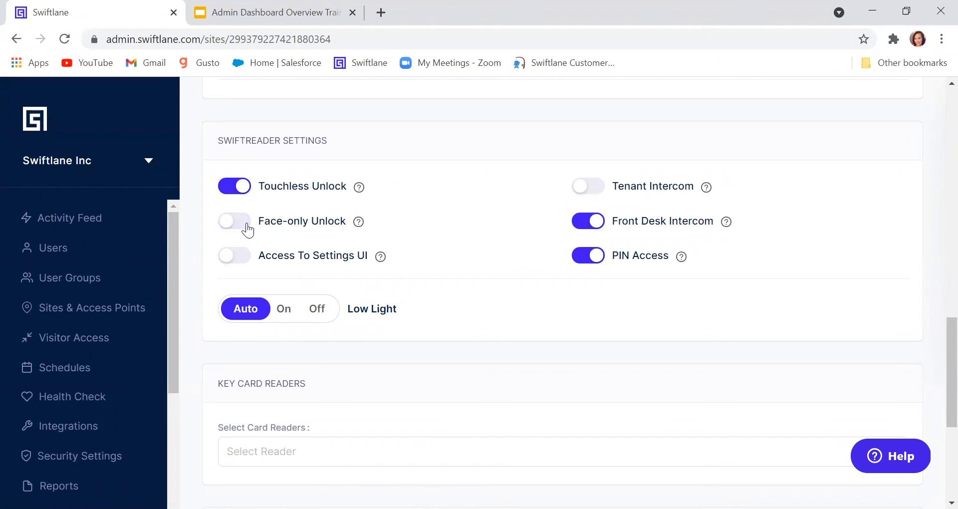
{"action": "mouse_move", "coordinate": [626, 162]}
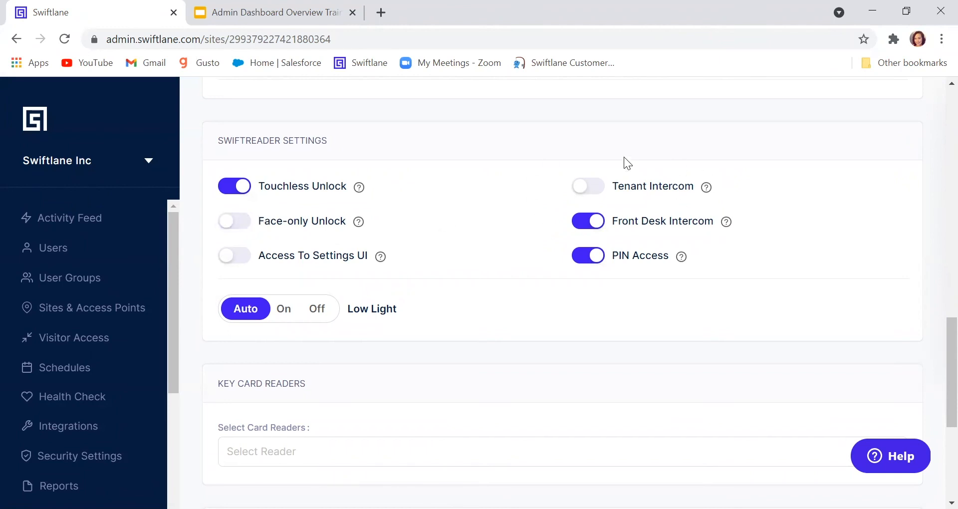
{"action": "left_click", "coordinate": [588, 187]}
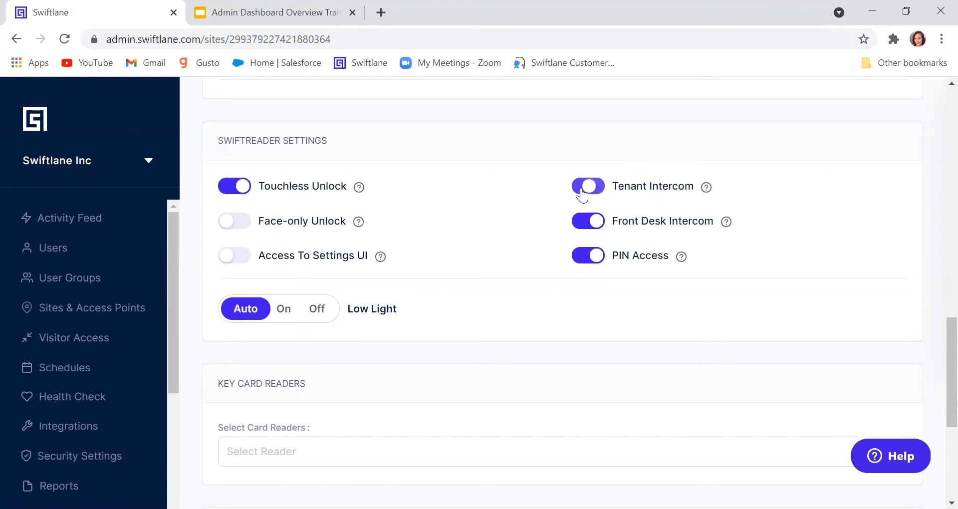
{"action": "left_click", "coordinate": [588, 187]}
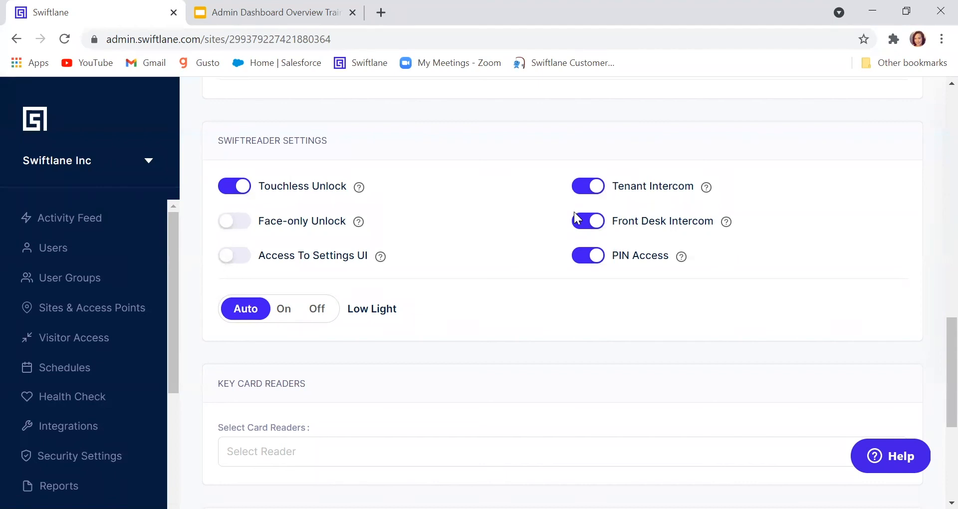
{"action": "mouse_move", "coordinate": [724, 199]}
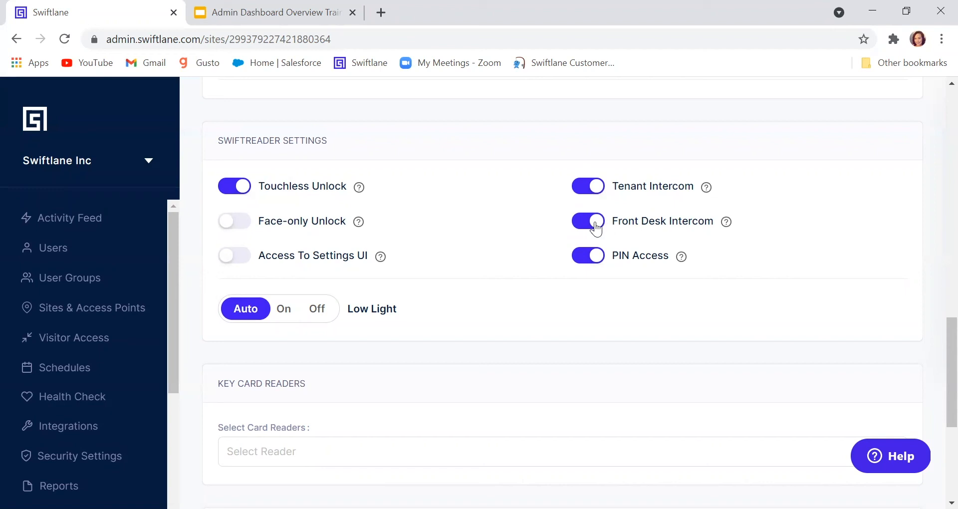
{"action": "mouse_move", "coordinate": [665, 221]}
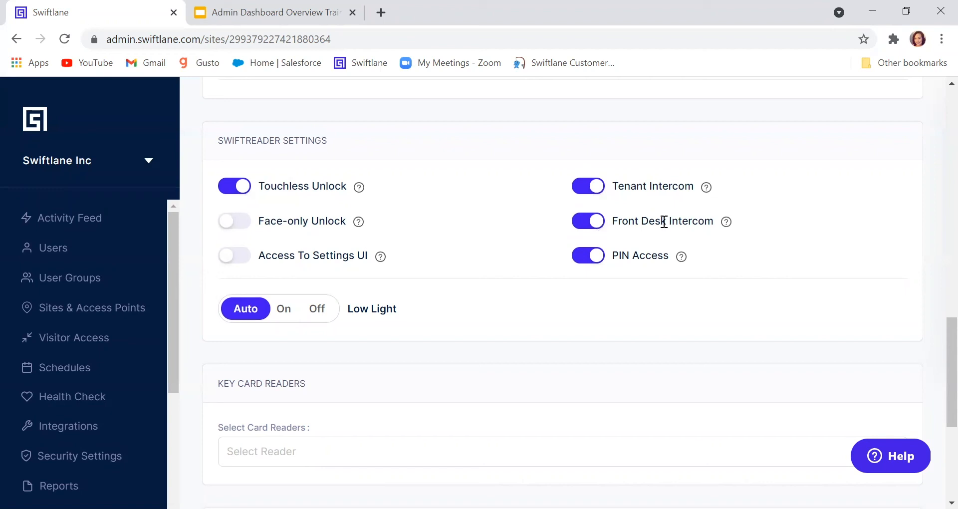
{"action": "mouse_move", "coordinate": [588, 222]}
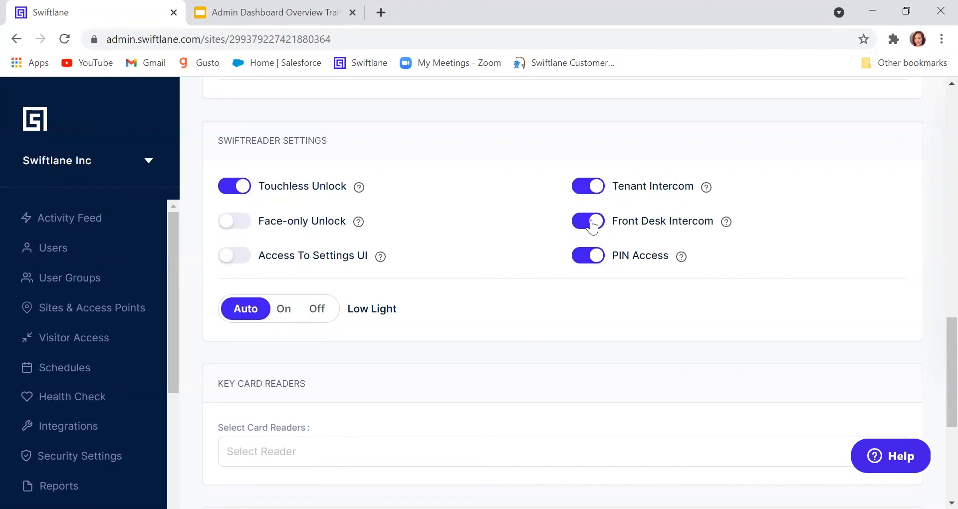
Switch off the Front Desk Intercom and PIN Access toggles.
{"action": "left_click", "coordinate": [588, 222]}
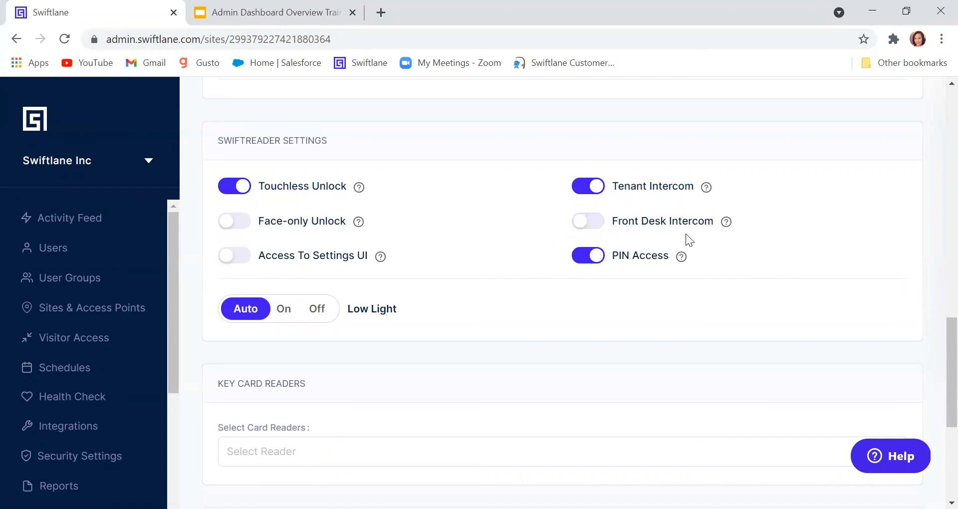
{"action": "mouse_move", "coordinate": [739, 218]}
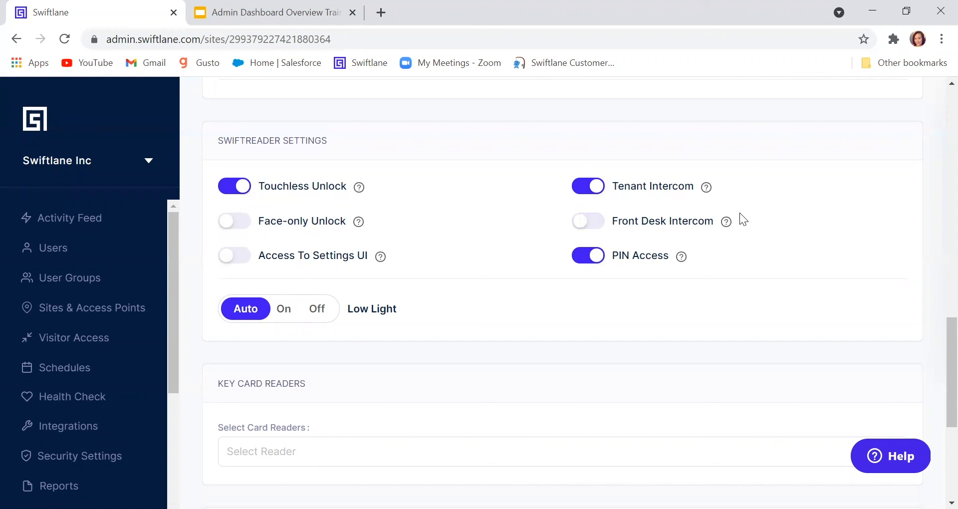
{"action": "mouse_move", "coordinate": [707, 218]}
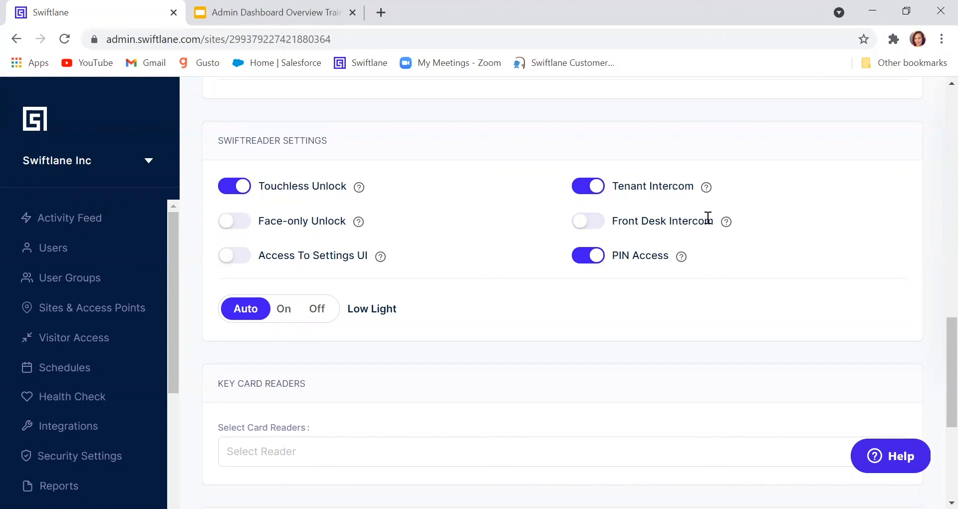
{"action": "mouse_move", "coordinate": [633, 273]}
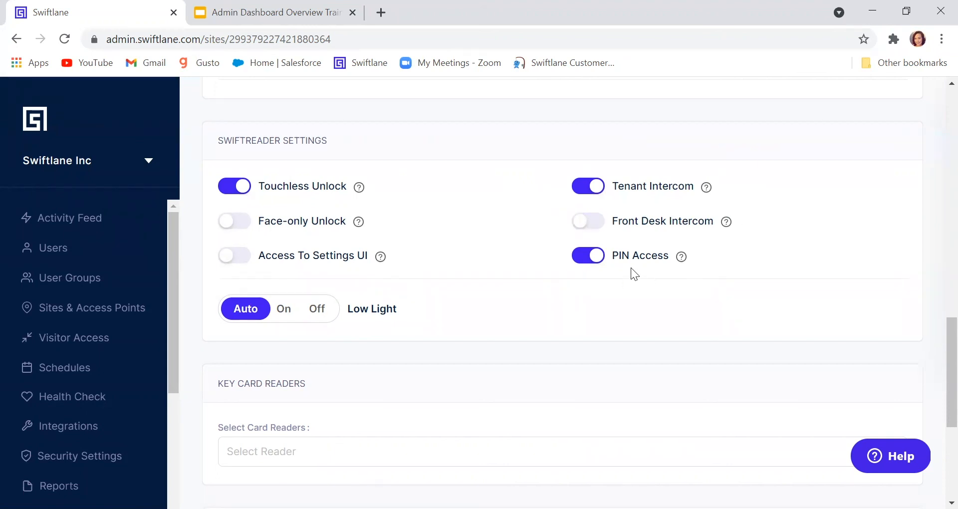
{"action": "mouse_move", "coordinate": [647, 274]}
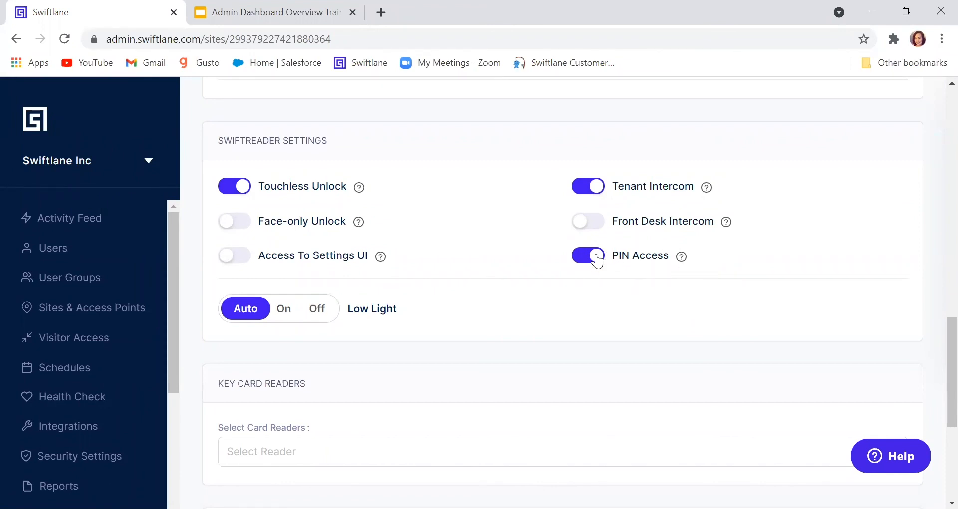
{"action": "left_click", "coordinate": [586, 255]}
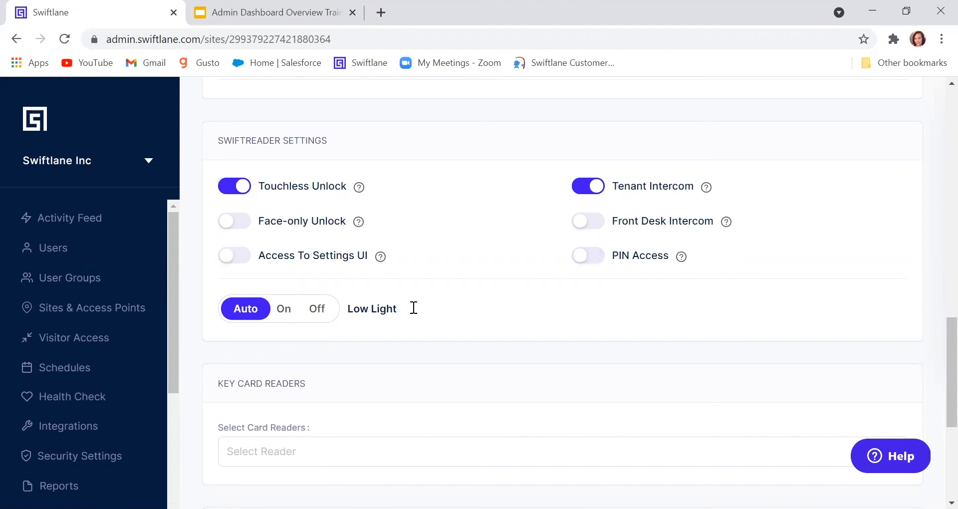
{"action": "scroll", "scroll_direction": "down", "scroll_amount": 3}
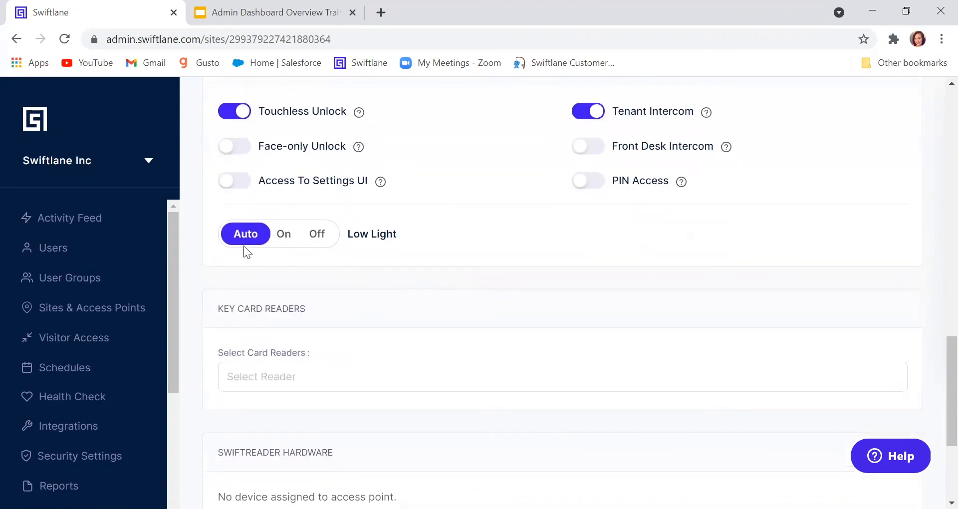
{"action": "mouse_move", "coordinate": [422, 242]}
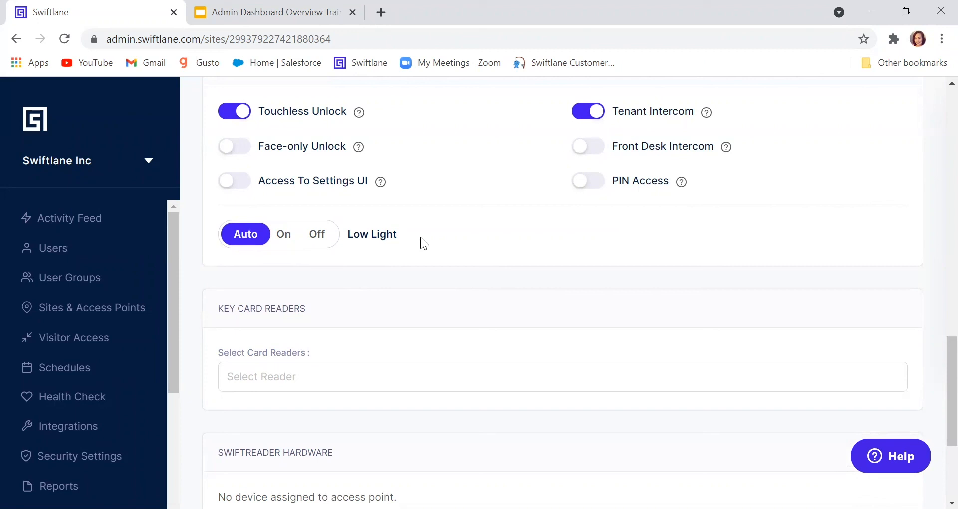
{"action": "mouse_move", "coordinate": [436, 216]}
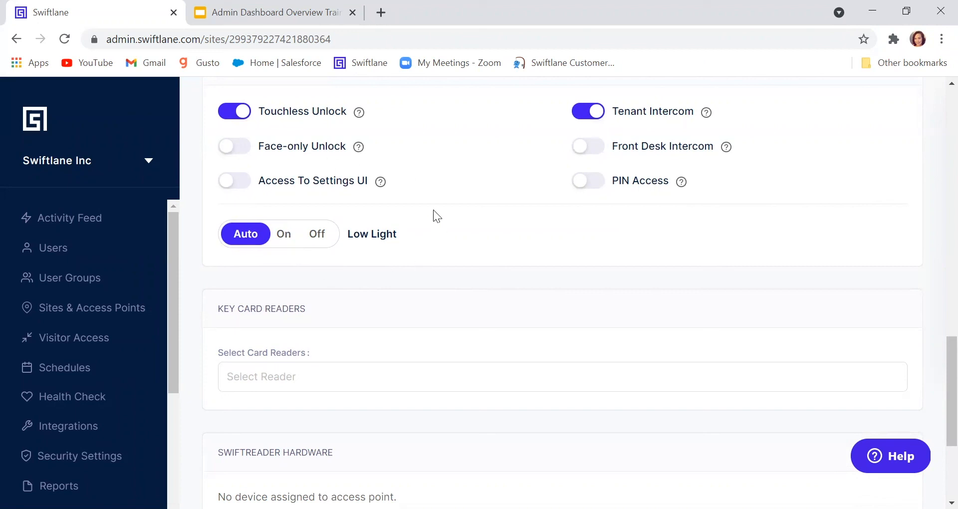
{"action": "mouse_move", "coordinate": [350, 195]}
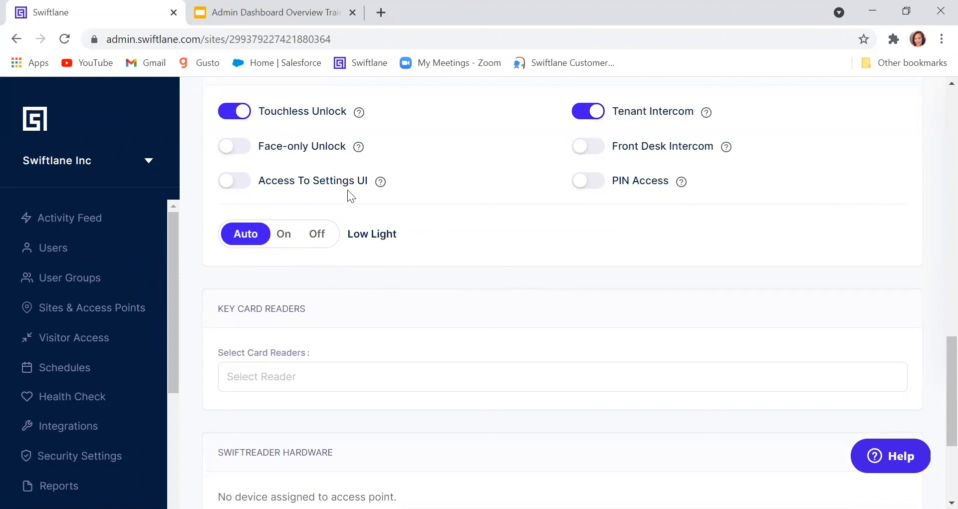
{"action": "mouse_move", "coordinate": [528, 280]}
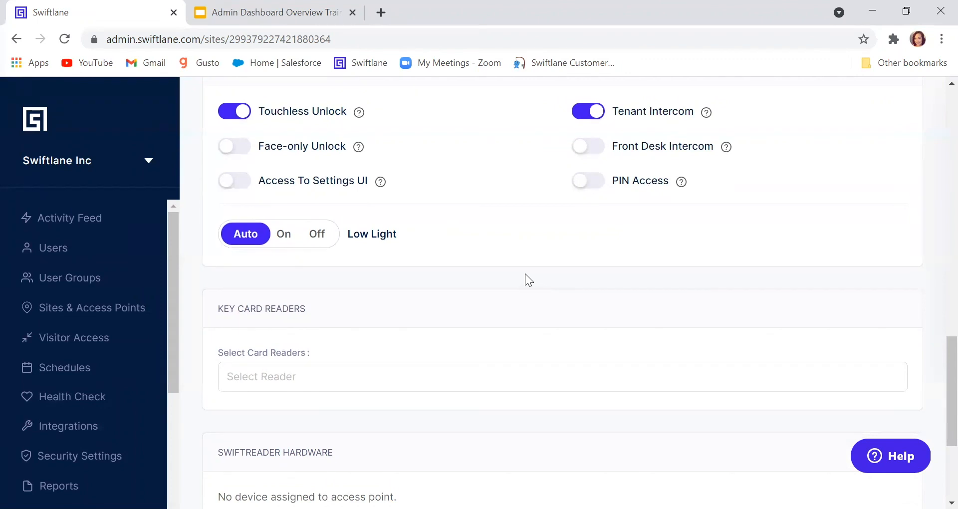
Scroll to the SwiftReader Hardware section showing Ruppert House- Door 1 with Kiosk Mode on.
{"action": "scroll", "scroll_direction": "down", "scroll_amount": 3}
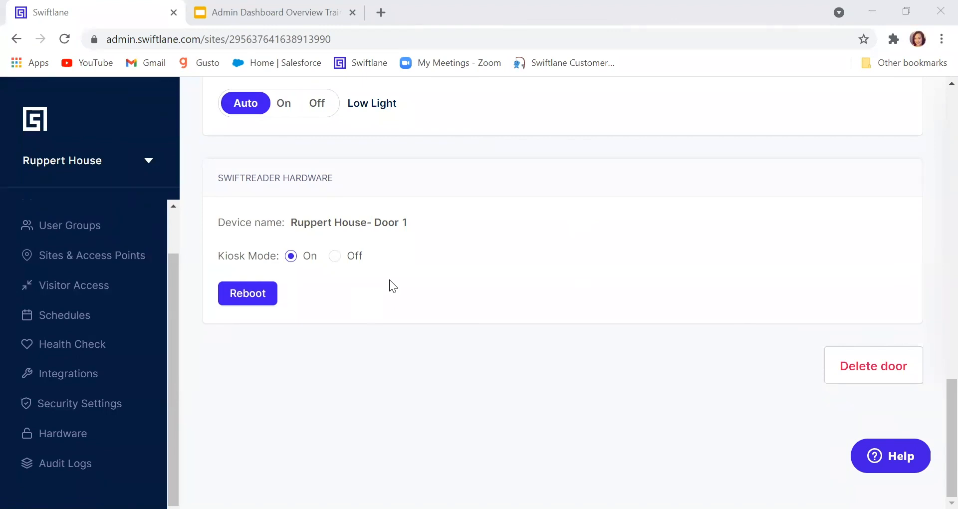
{"action": "mouse_move", "coordinate": [387, 223]}
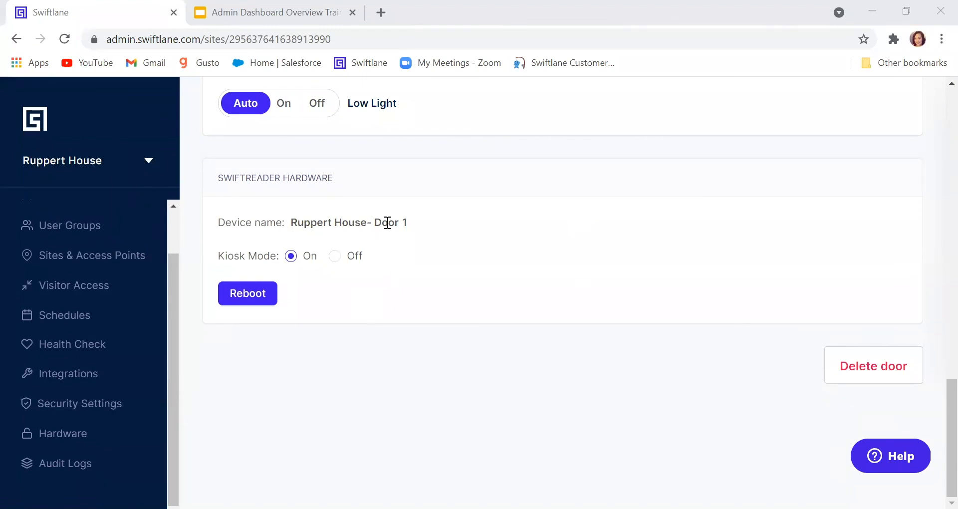
{"action": "mouse_move", "coordinate": [302, 262]}
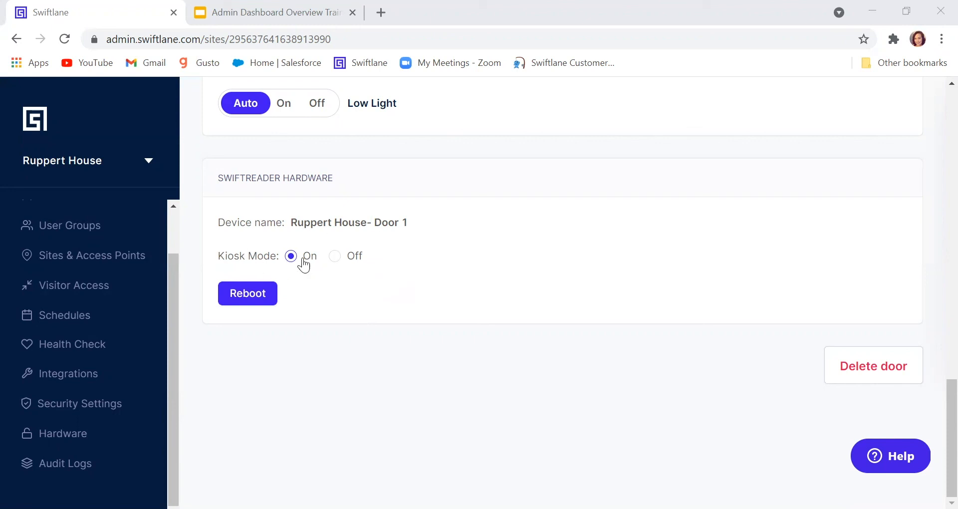
{"action": "mouse_move", "coordinate": [393, 262]}
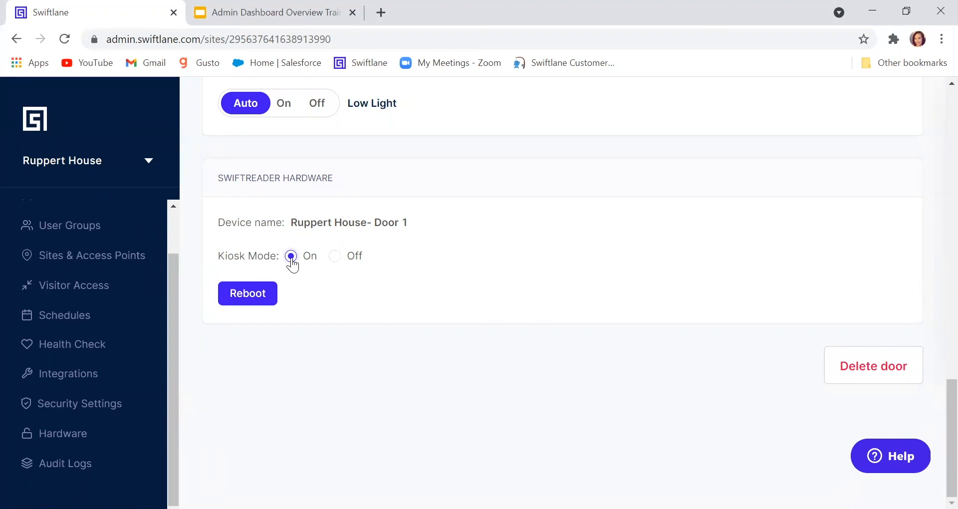
{"action": "mouse_move", "coordinate": [219, 336]}
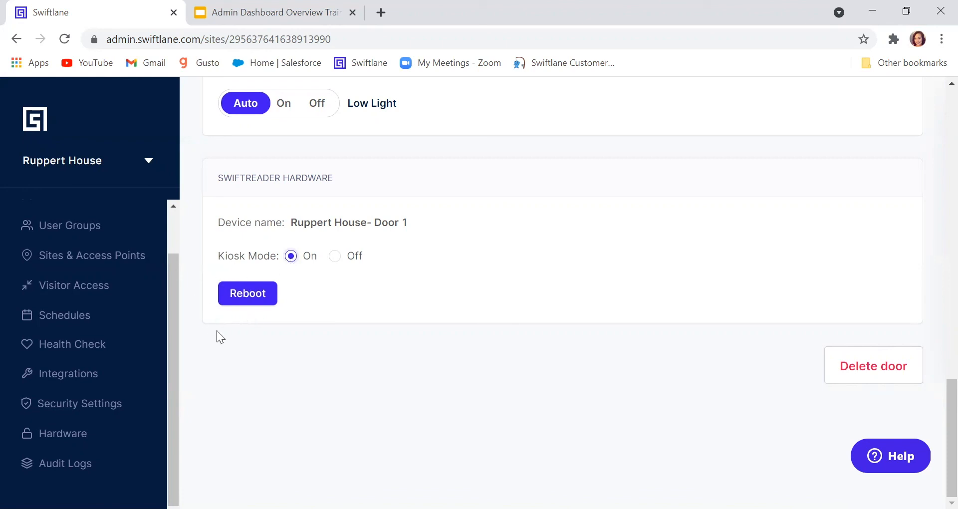
{"action": "mouse_move", "coordinate": [247, 293]}
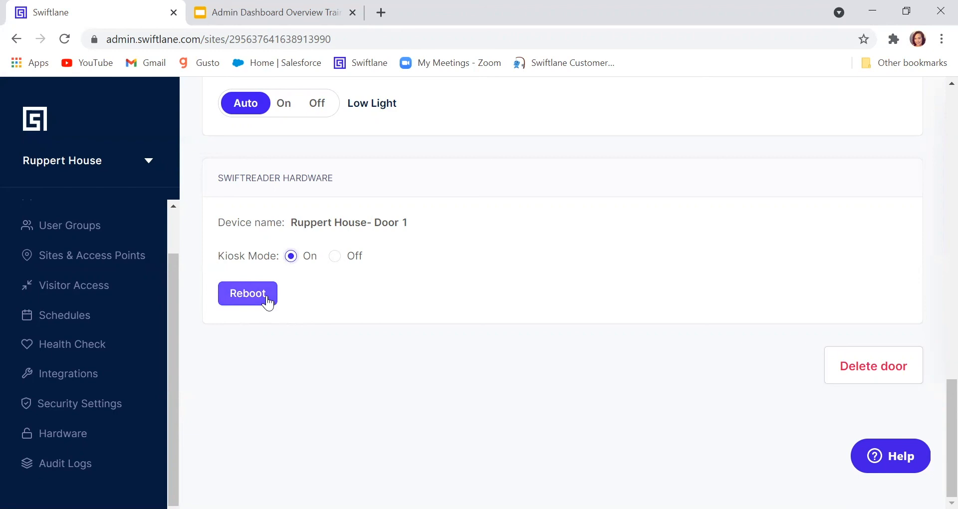
{"action": "mouse_move", "coordinate": [478, 316]}
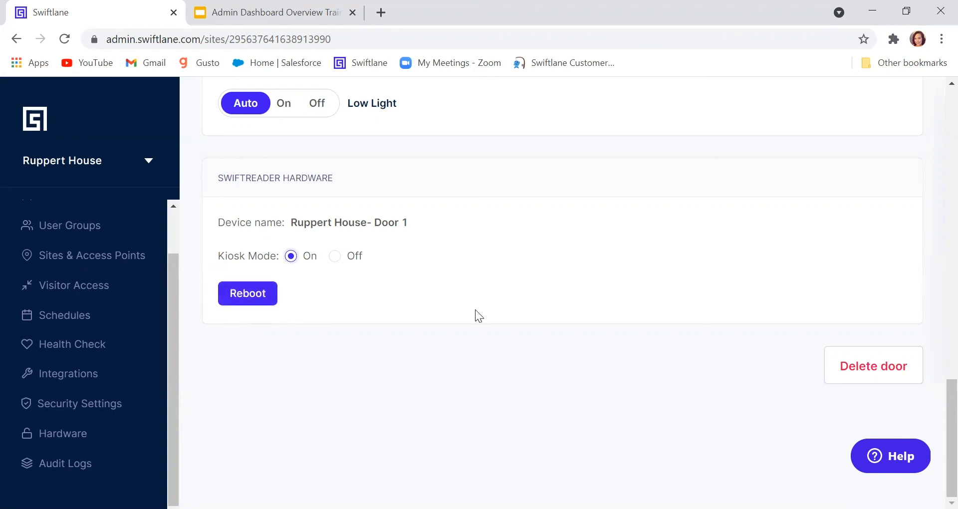
{"action": "mouse_move", "coordinate": [485, 355]}
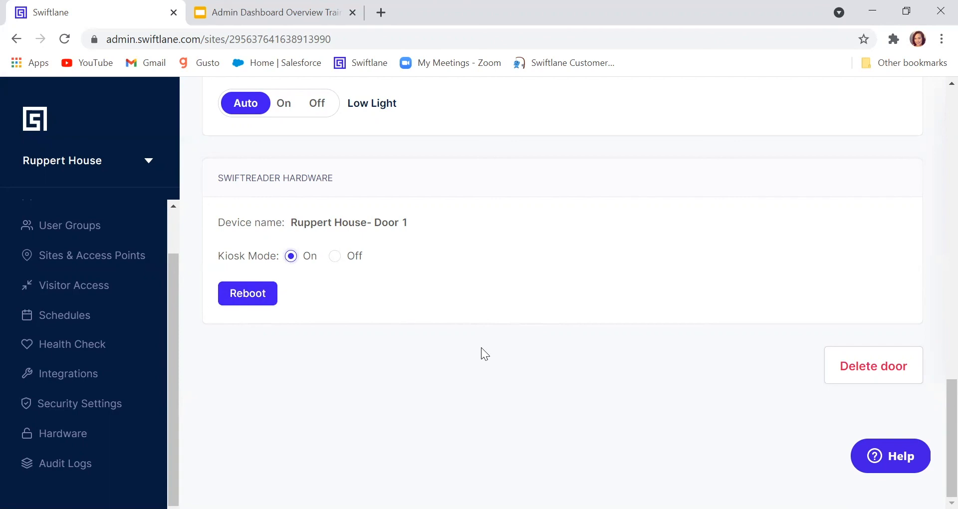
{"action": "mouse_move", "coordinate": [661, 431]}
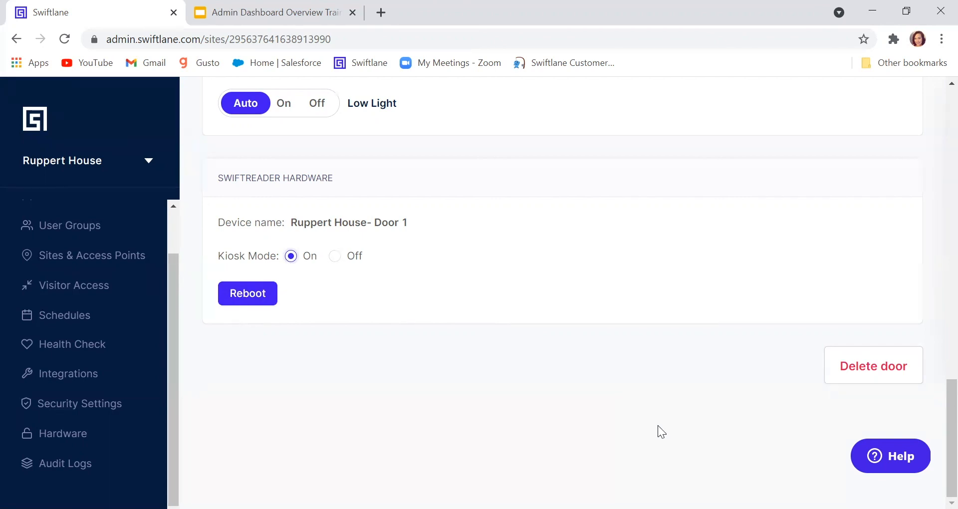